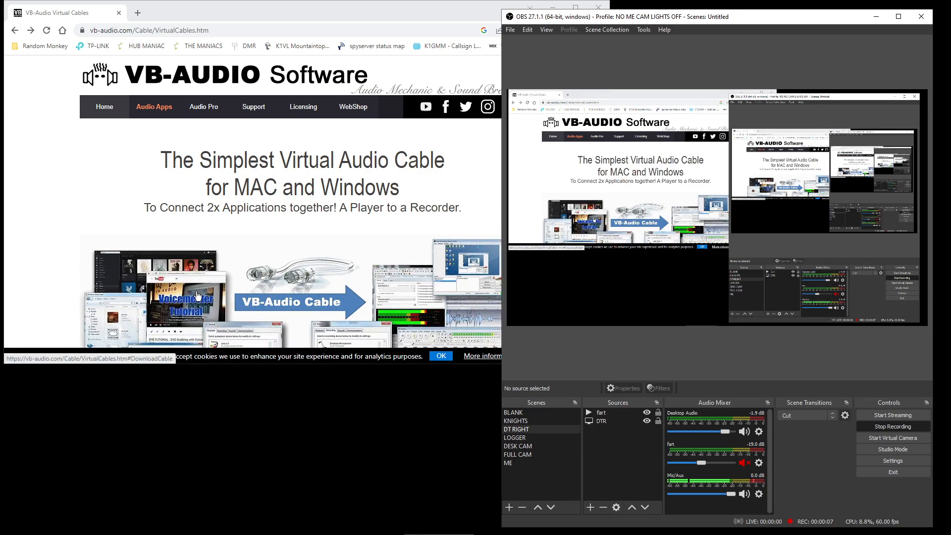
pyautogui.moveTo(252, 398)
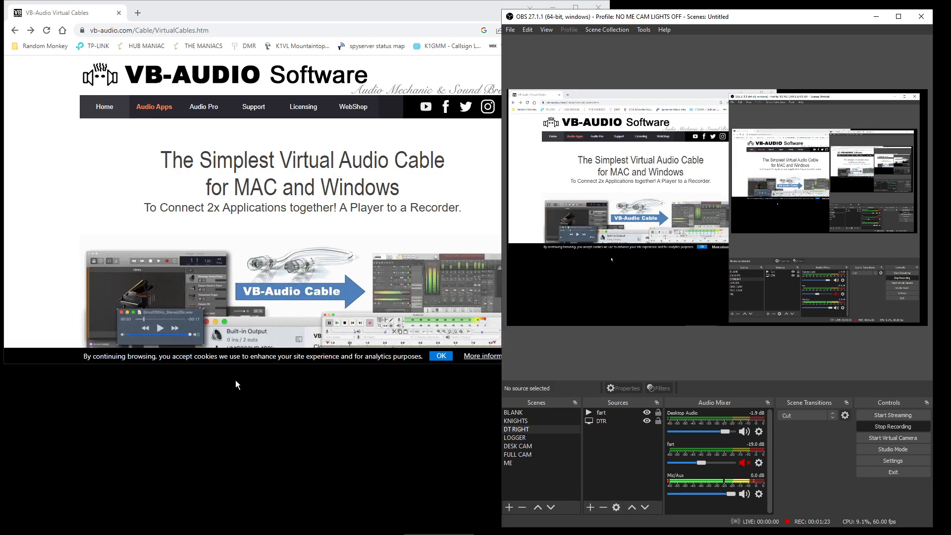
pyautogui.moveTo(241, 384)
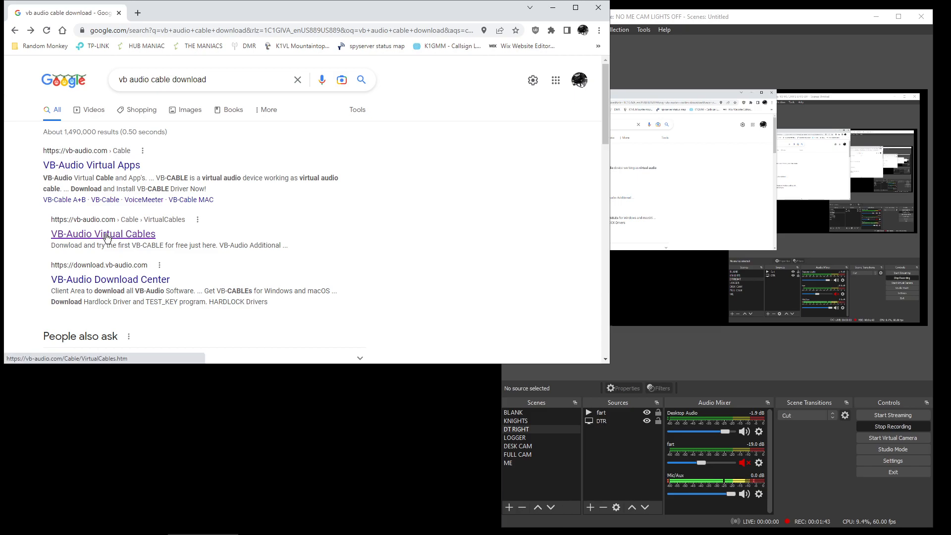
# - Follow the VB-Audio Virtual Cables result to the free VB-CABLE driver download page
pyautogui.click(103, 234)
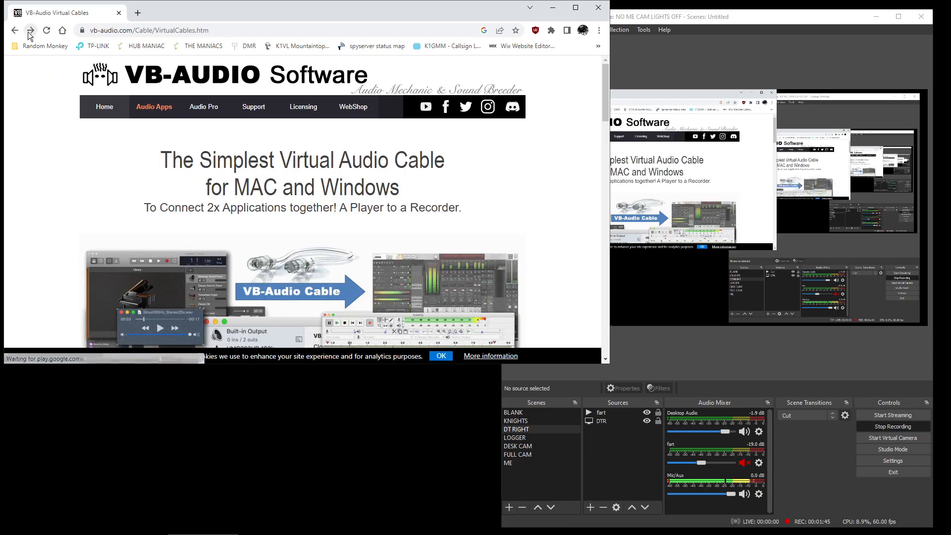
pyautogui.click(31, 31)
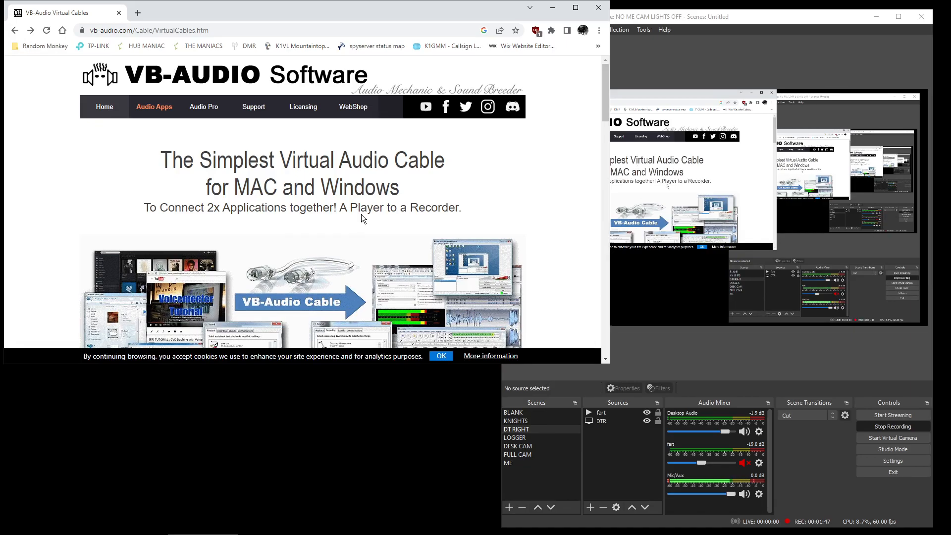
pyautogui.scroll(-3)
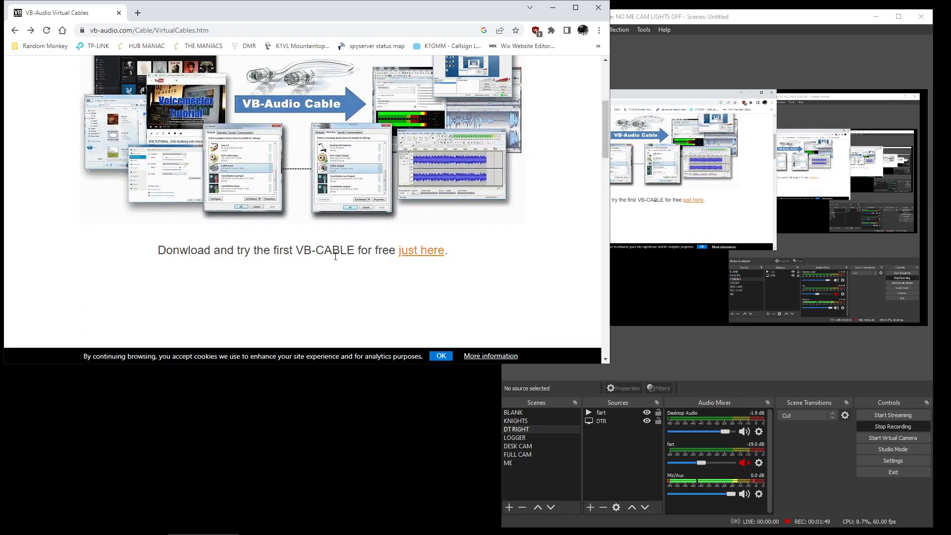
pyautogui.moveTo(438, 266)
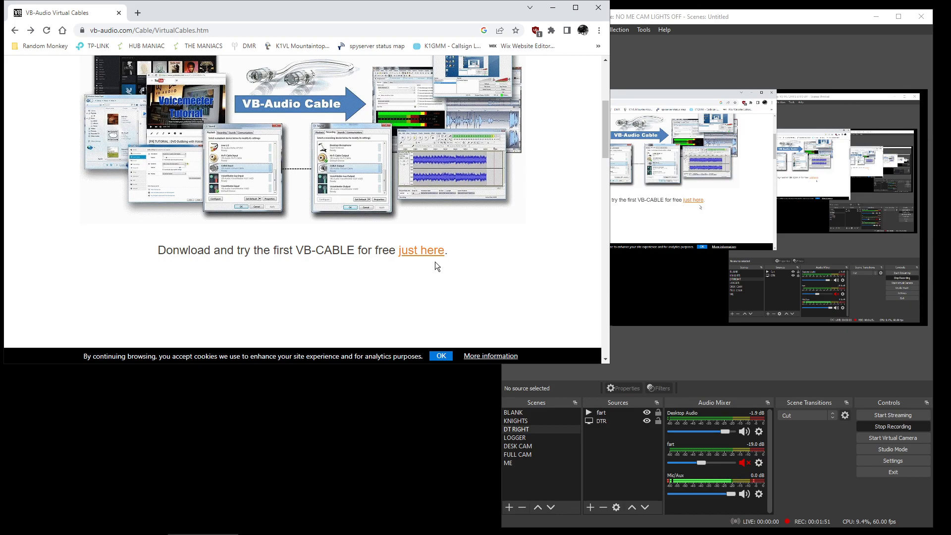
pyautogui.click(421, 250)
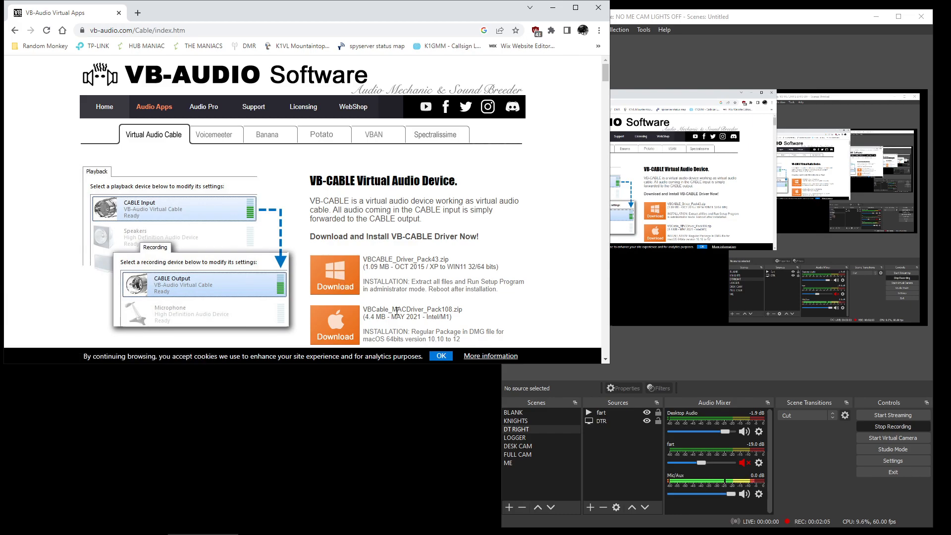
pyautogui.moveTo(452, 302)
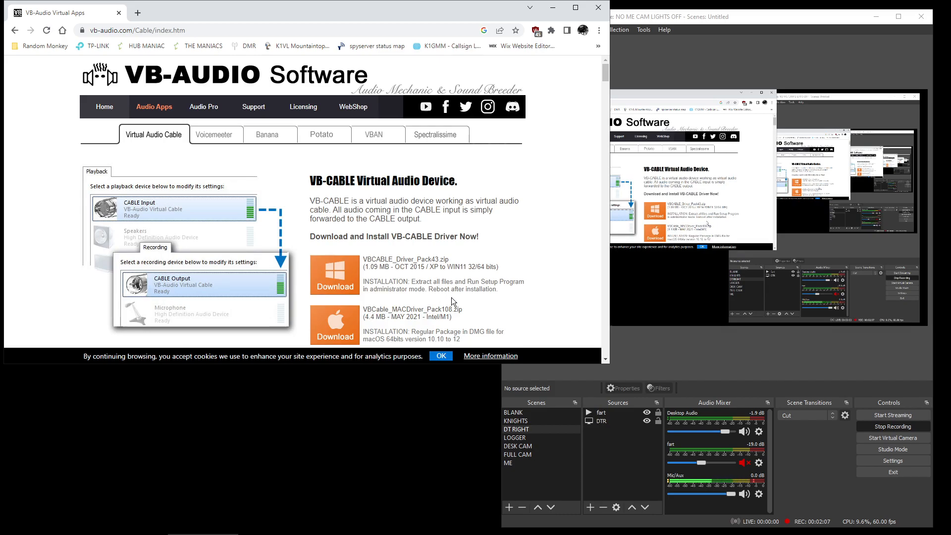
pyautogui.scroll(-3)
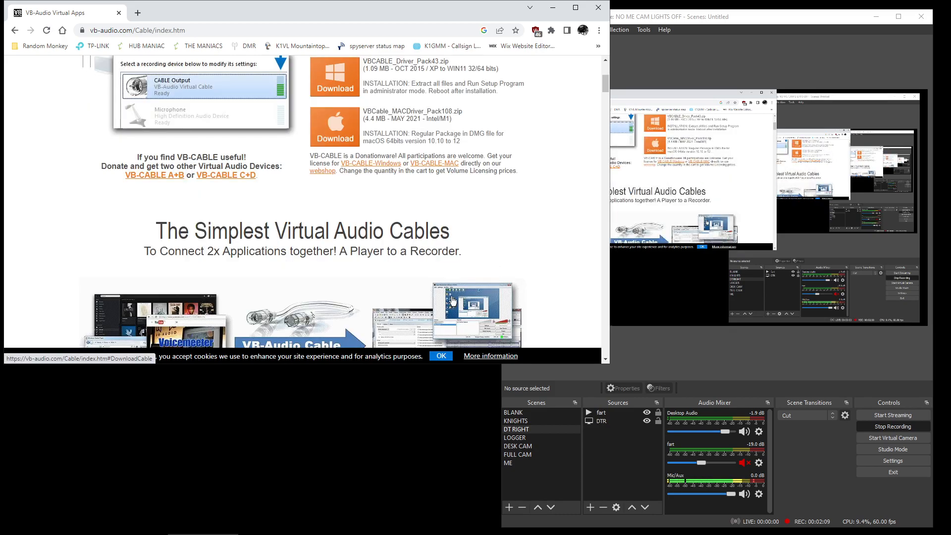
pyautogui.scroll(3)
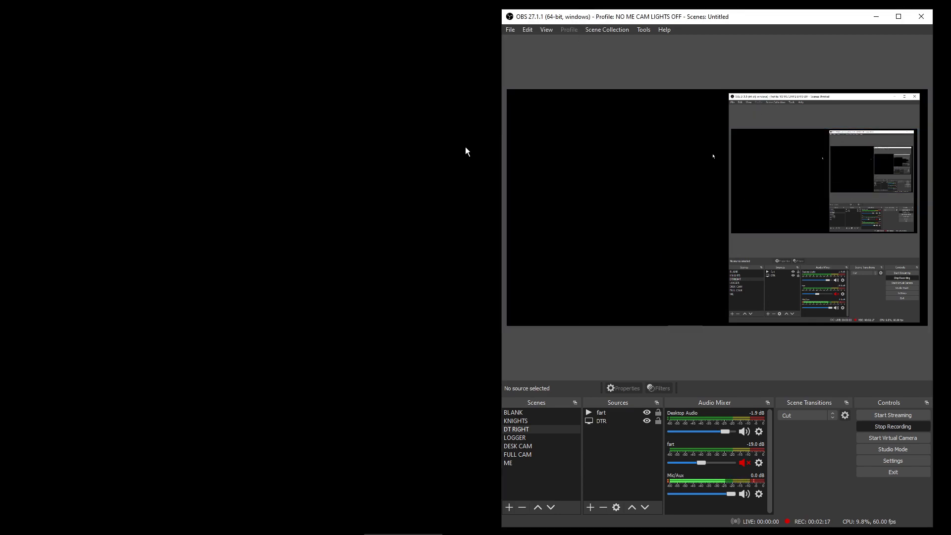
# - Cancel Line 1/2 Properties and open CABLE Input's properties from the Playback device list
pyautogui.click(514, 438)
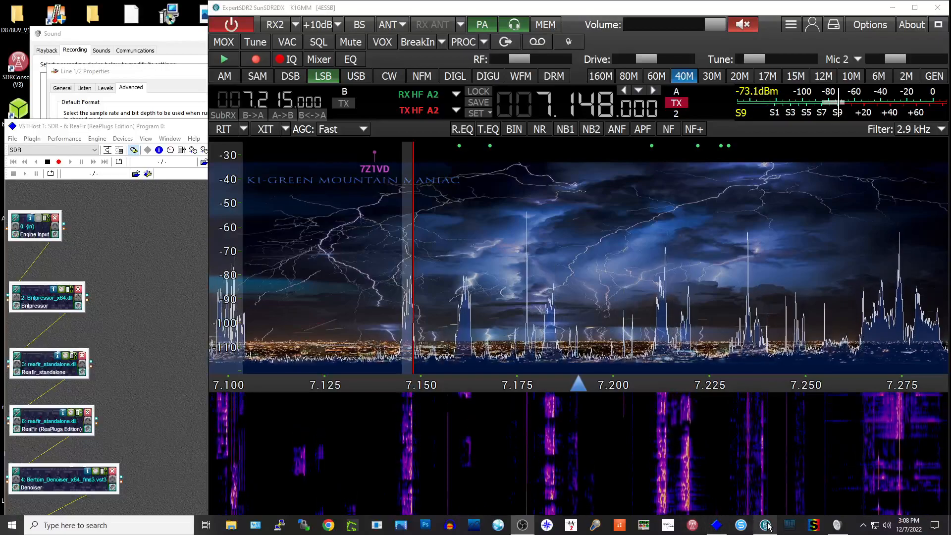
pyautogui.moveTo(765, 525)
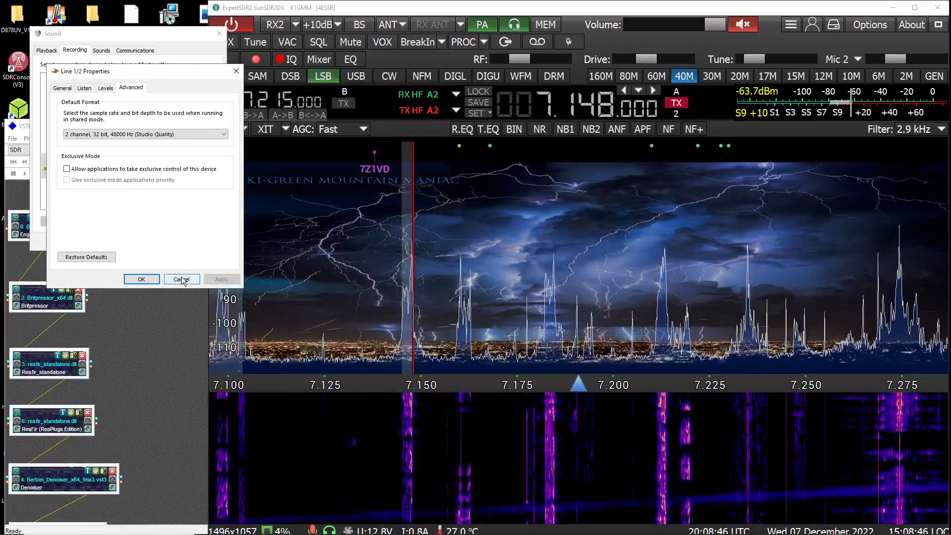
pyautogui.click(181, 279)
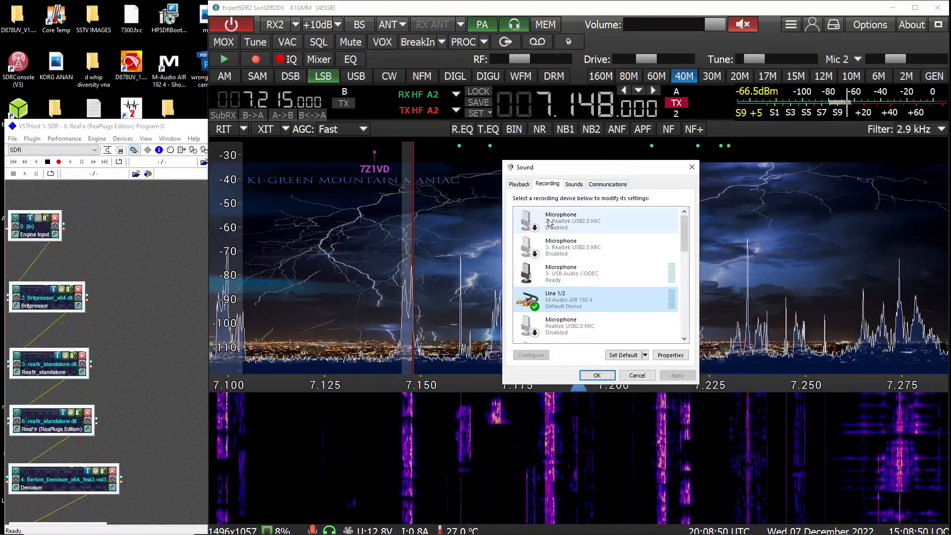
pyautogui.click(520, 184)
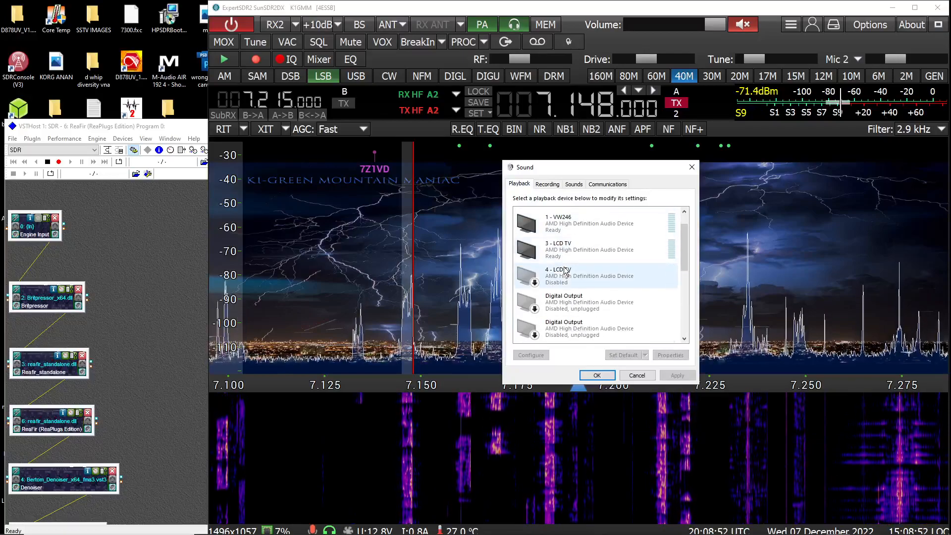
pyautogui.scroll(-3)
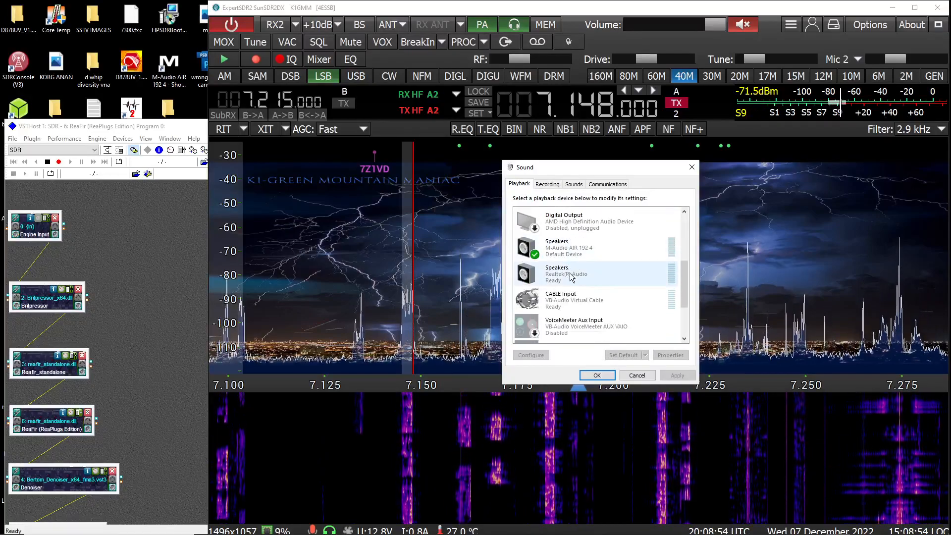
pyautogui.click(574, 299)
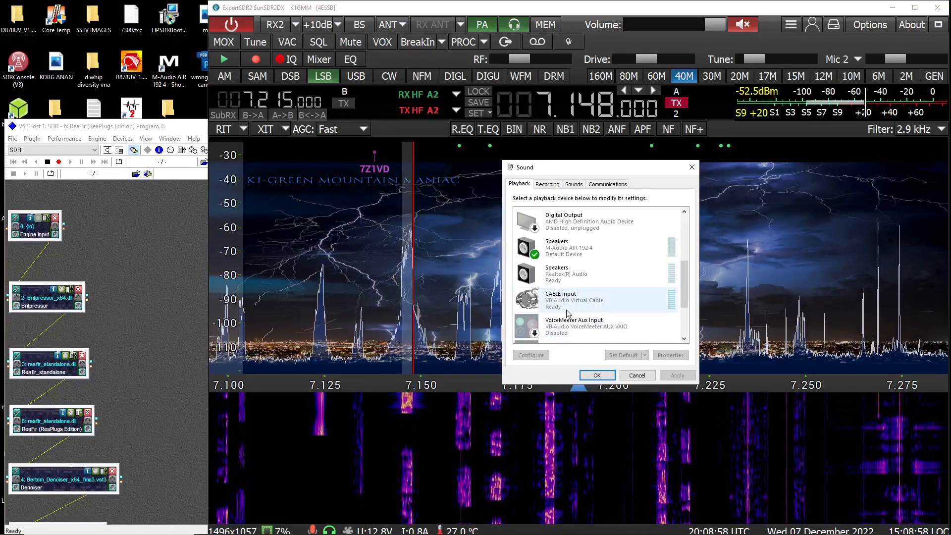
pyautogui.rightClick(574, 299)
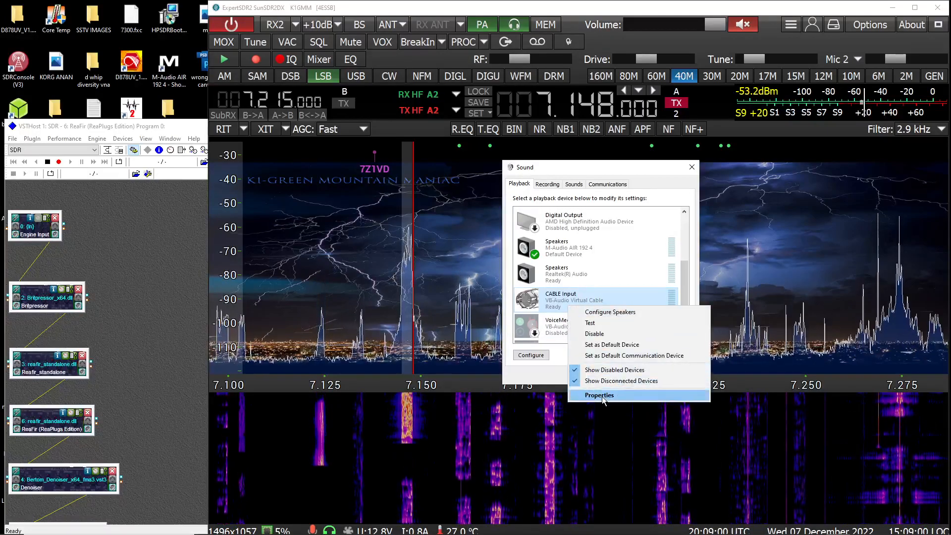
pyautogui.click(599, 395)
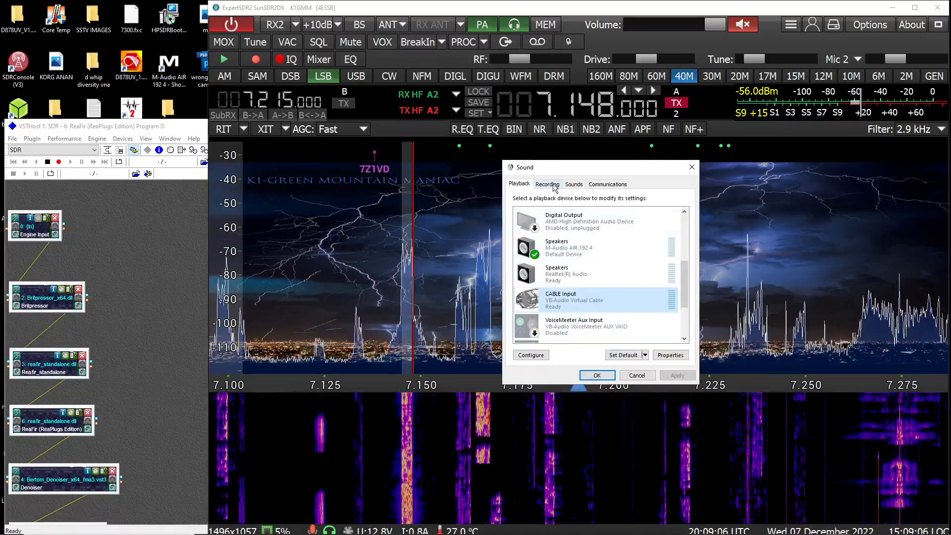
# - Open CABLE Output's properties from the Recording devices list
pyautogui.click(547, 184)
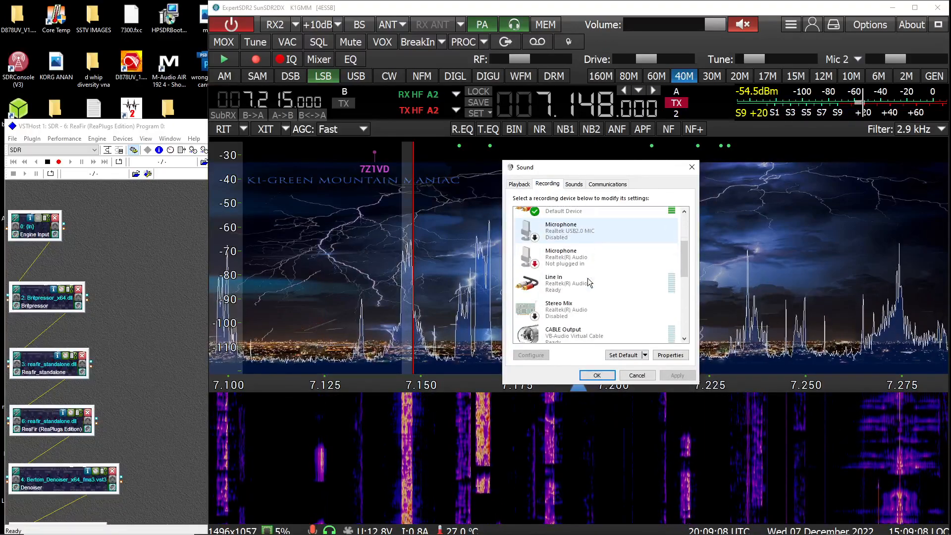
pyautogui.scroll(-3)
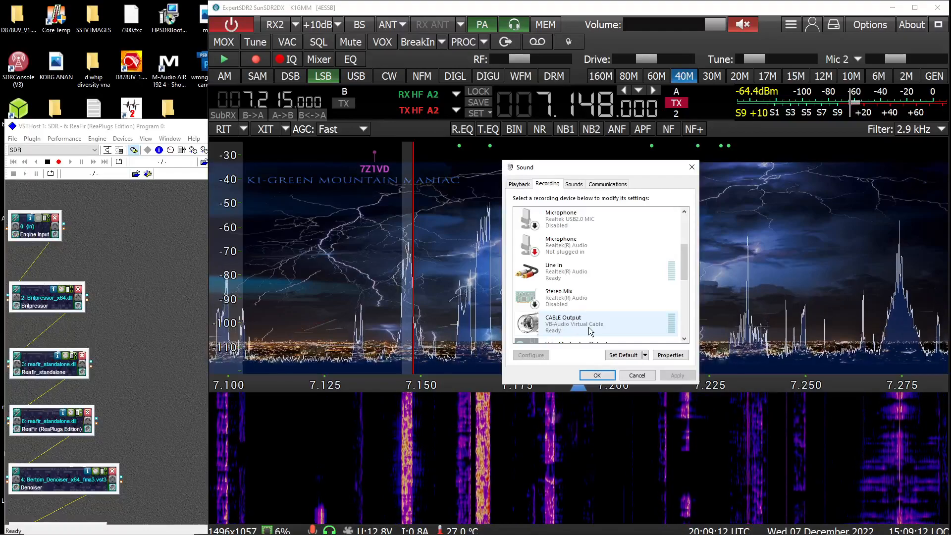
pyautogui.rightClick(586, 325)
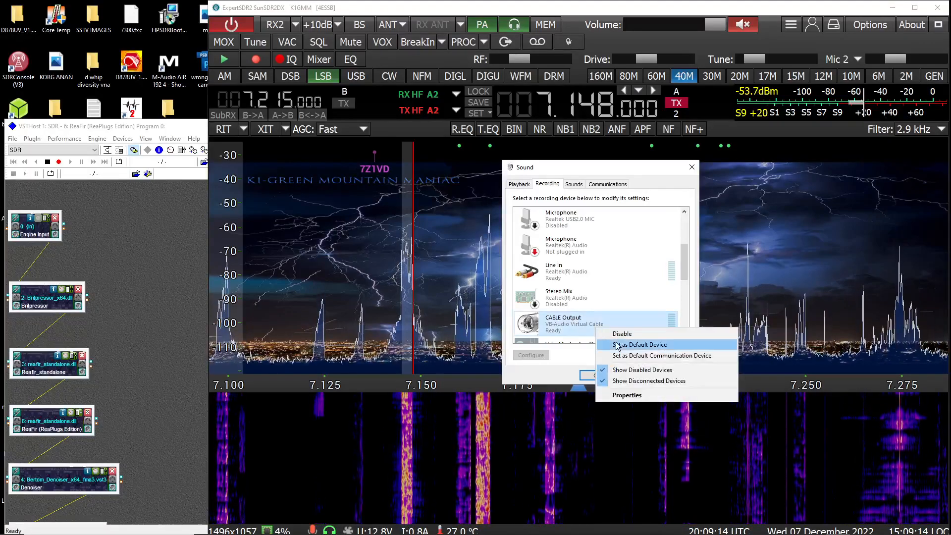
pyautogui.click(626, 395)
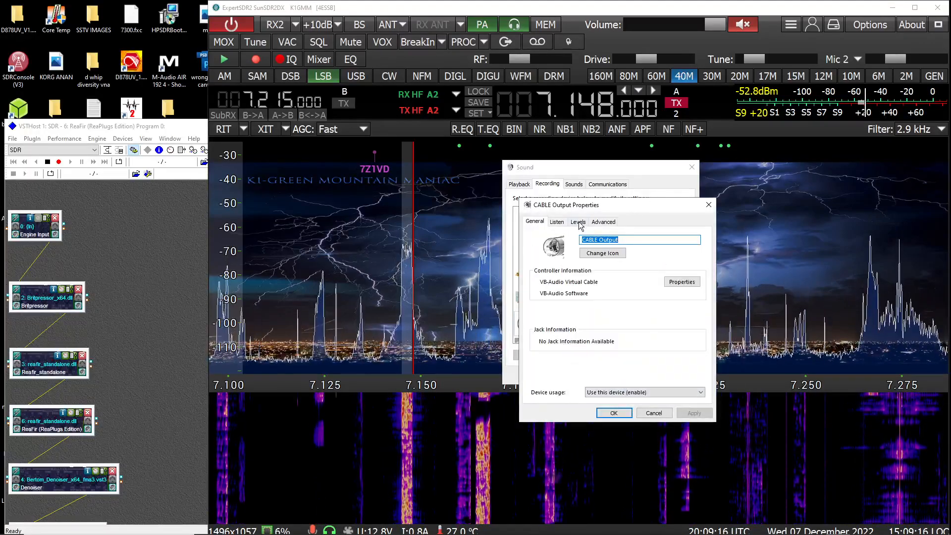
# - Check CABLE Output's 24-bit/48 kHz format, close Sound settings, and open ExpertSDR2 Options
pyautogui.click(603, 222)
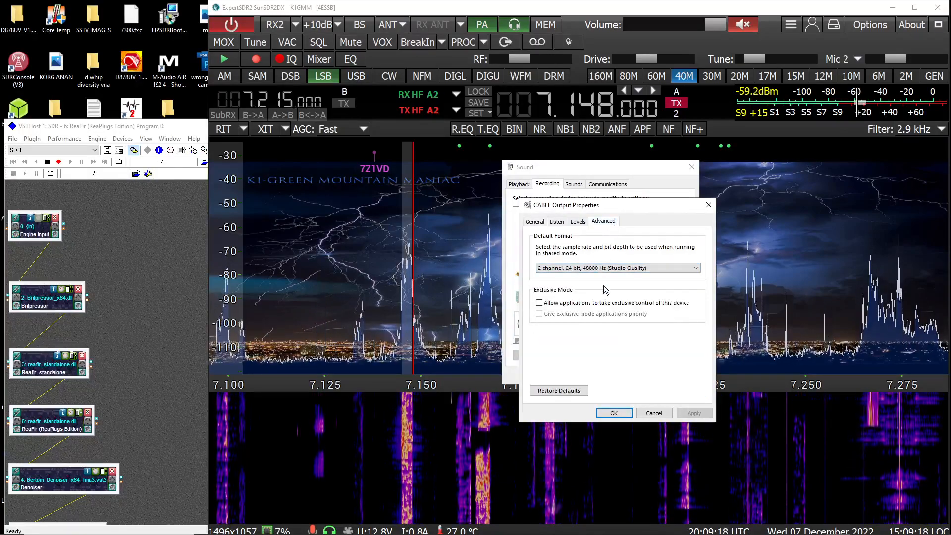
pyautogui.click(613, 413)
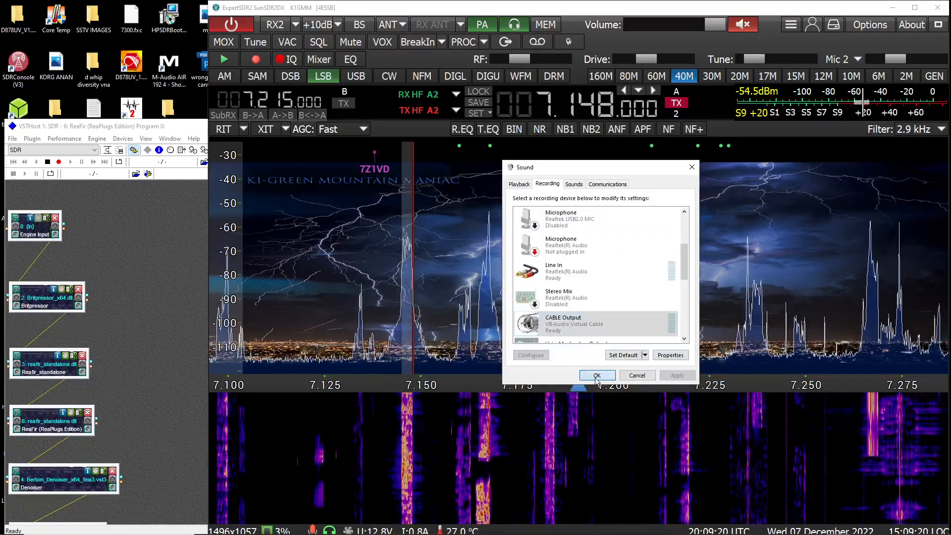
pyautogui.click(597, 375)
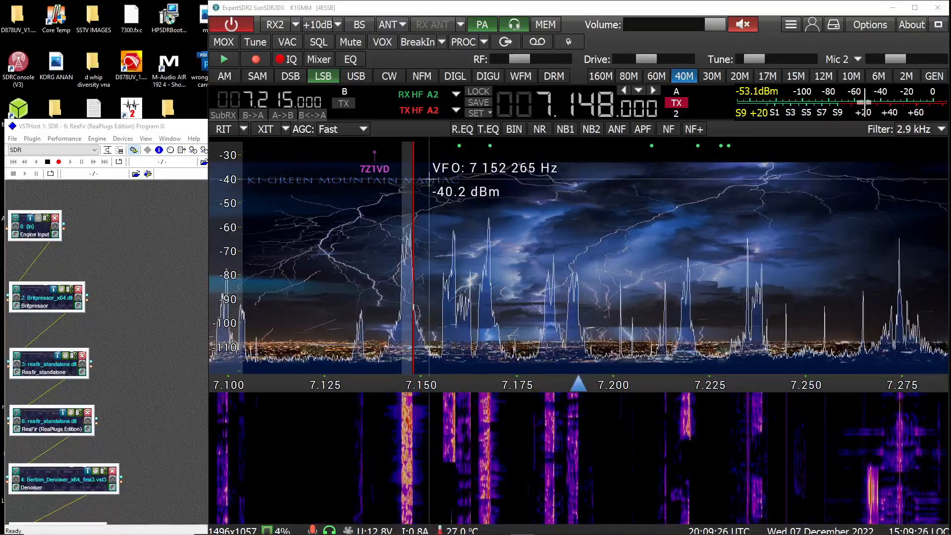
pyautogui.moveTo(406, 175)
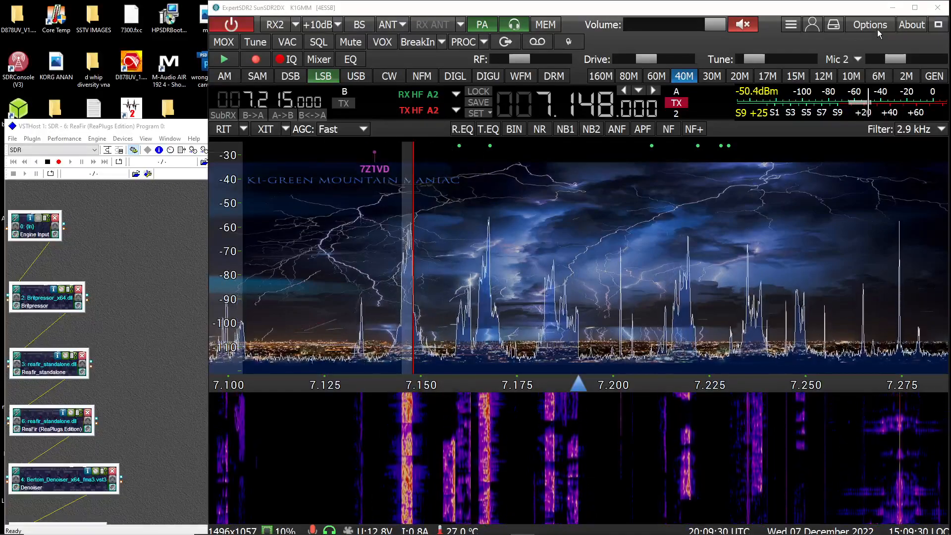
pyautogui.click(870, 24)
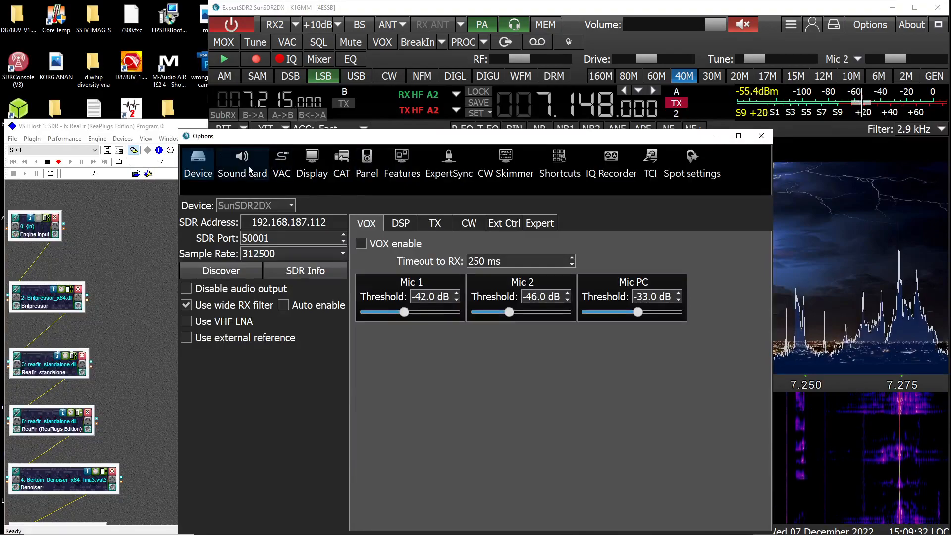
# - Keep the Sound card headphone output on WDM-KS: Line Out (Virtual Cable 2) and confirm
pyautogui.click(243, 160)
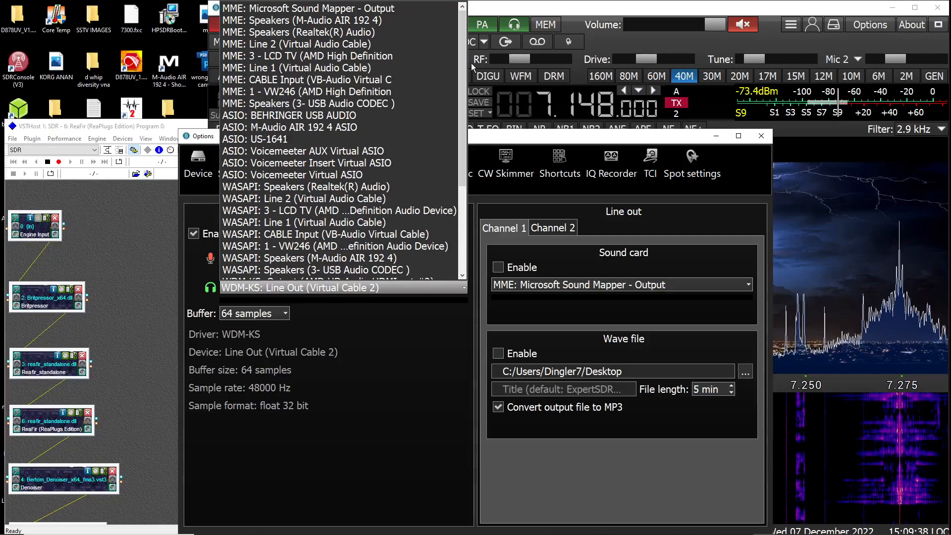
pyautogui.moveTo(290, 115)
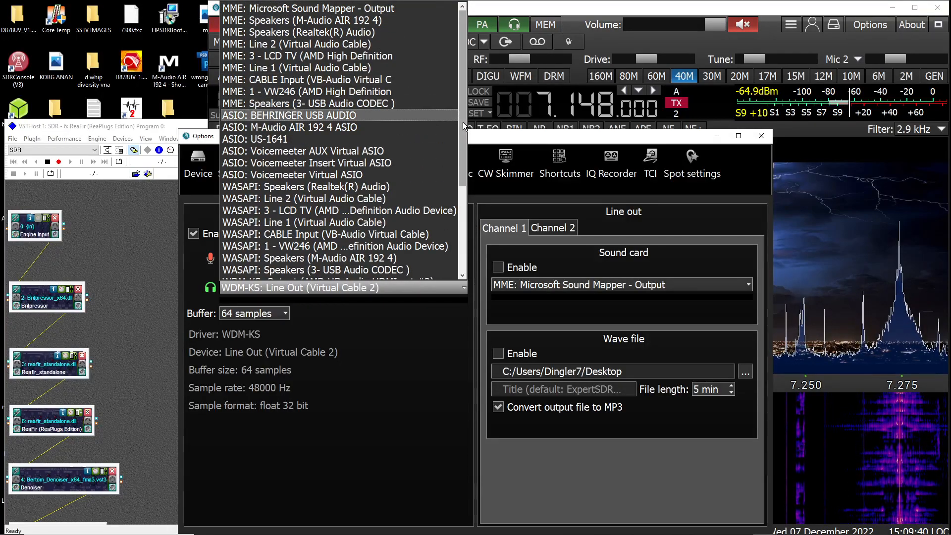
pyautogui.scroll(-3)
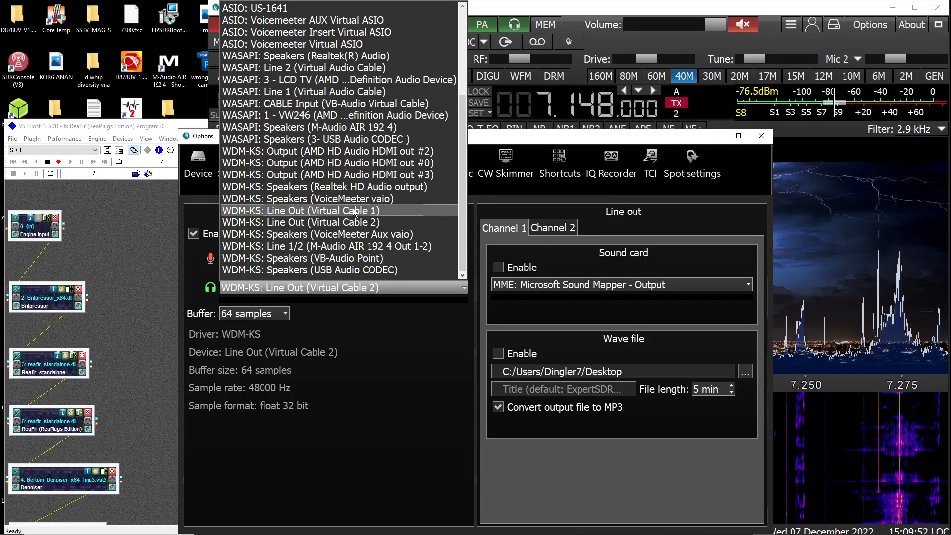
pyautogui.scroll(3)
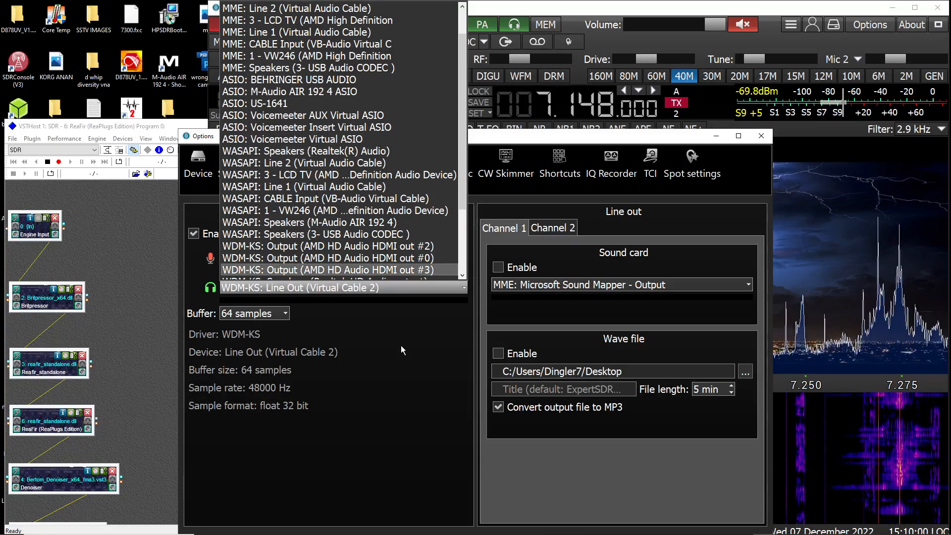
pyautogui.scroll(-3)
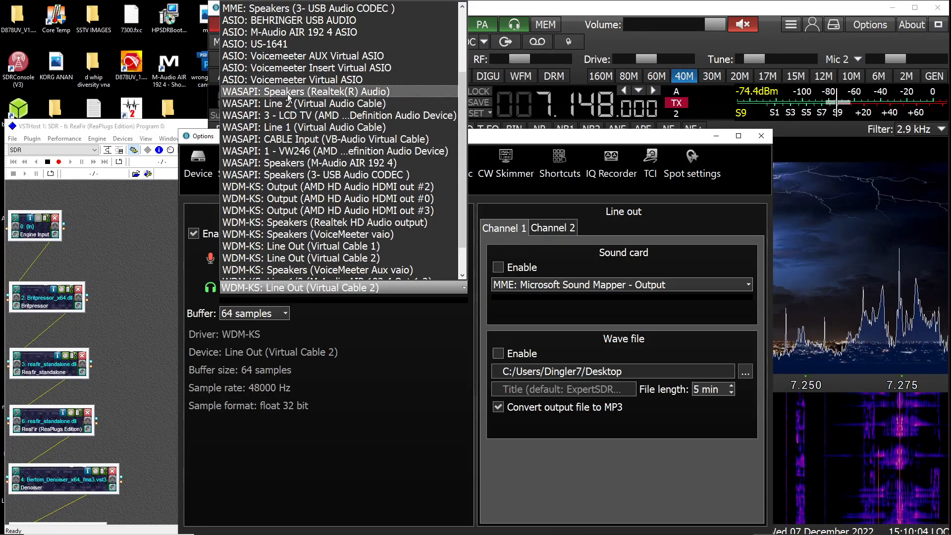
pyautogui.moveTo(304, 127)
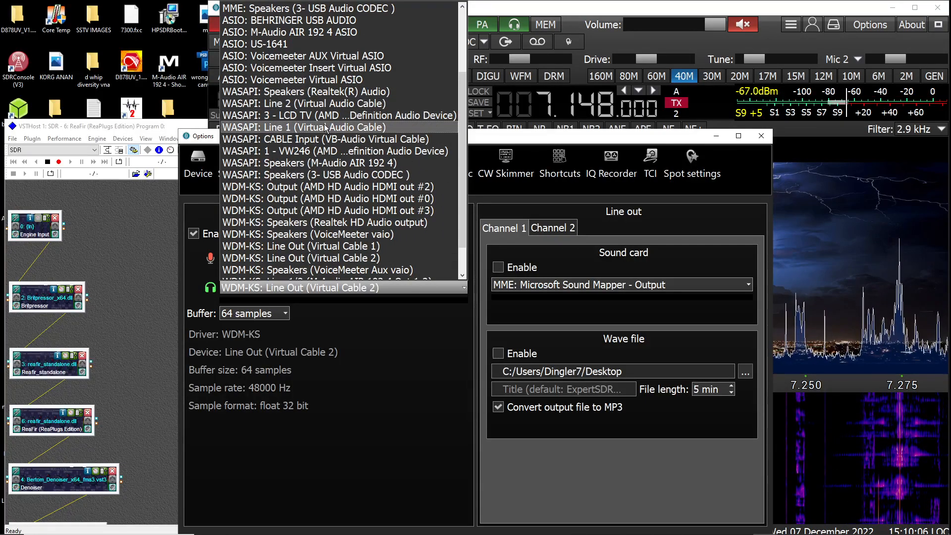
pyautogui.moveTo(304, 139)
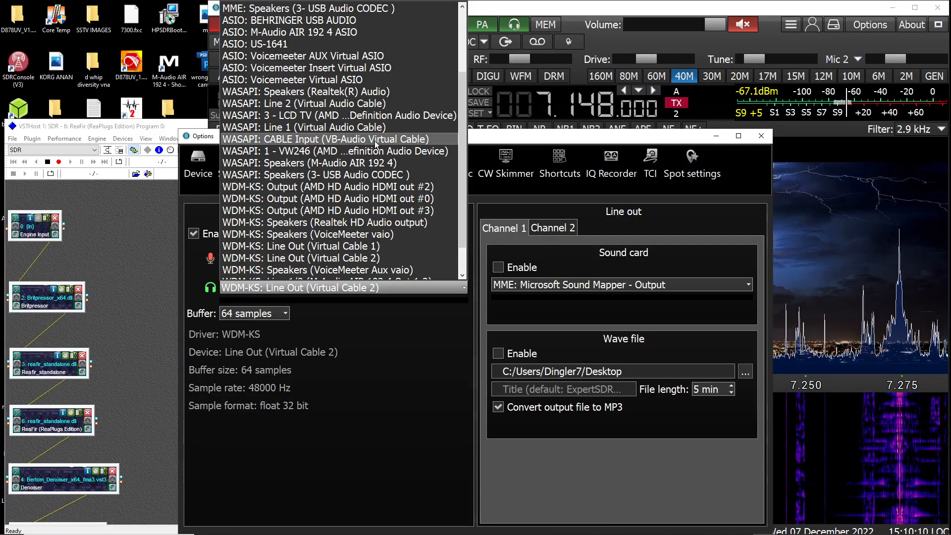
pyautogui.scroll(-3)
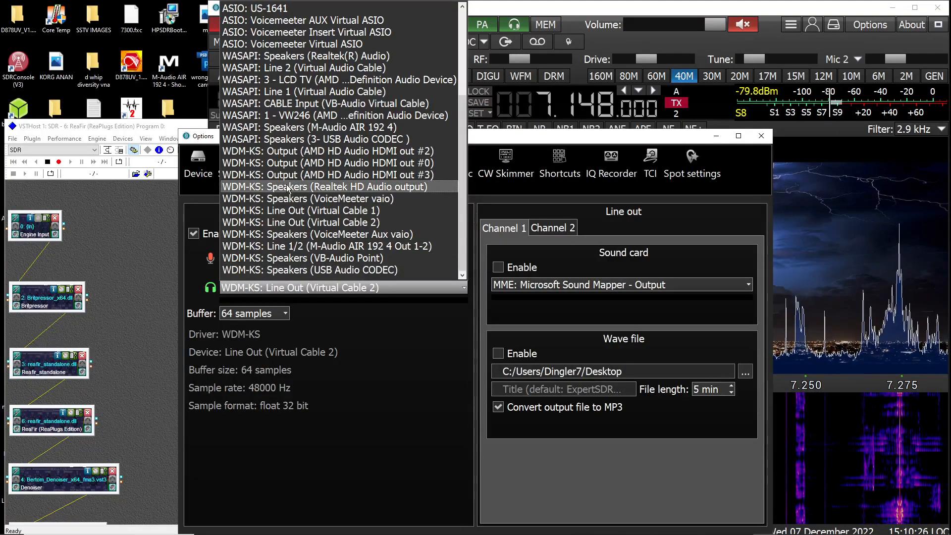
pyautogui.moveTo(301, 222)
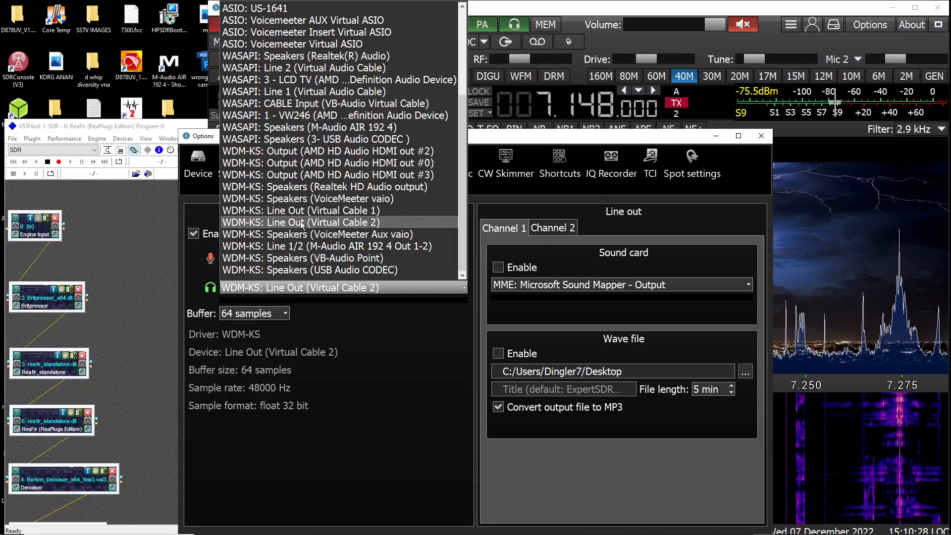
pyautogui.moveTo(309, 128)
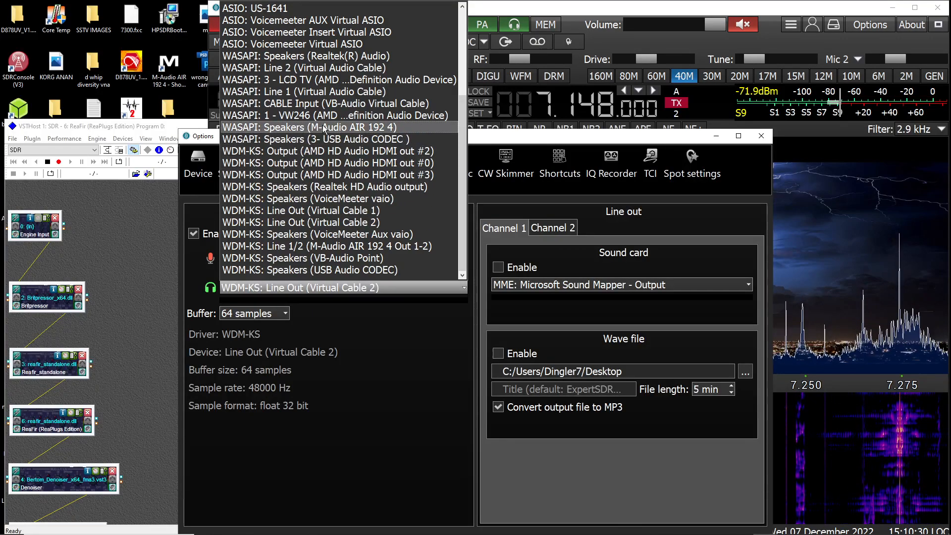
pyautogui.moveTo(324, 187)
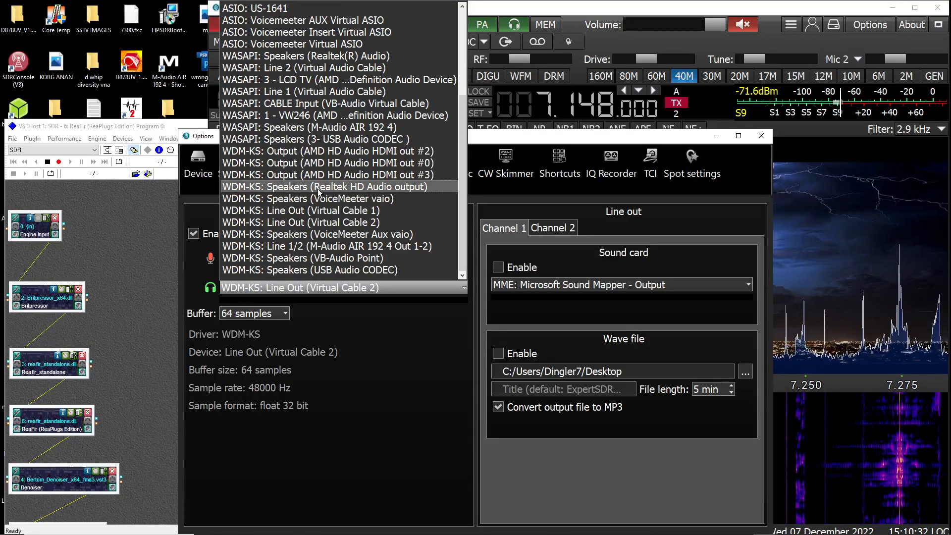
pyautogui.moveTo(328, 163)
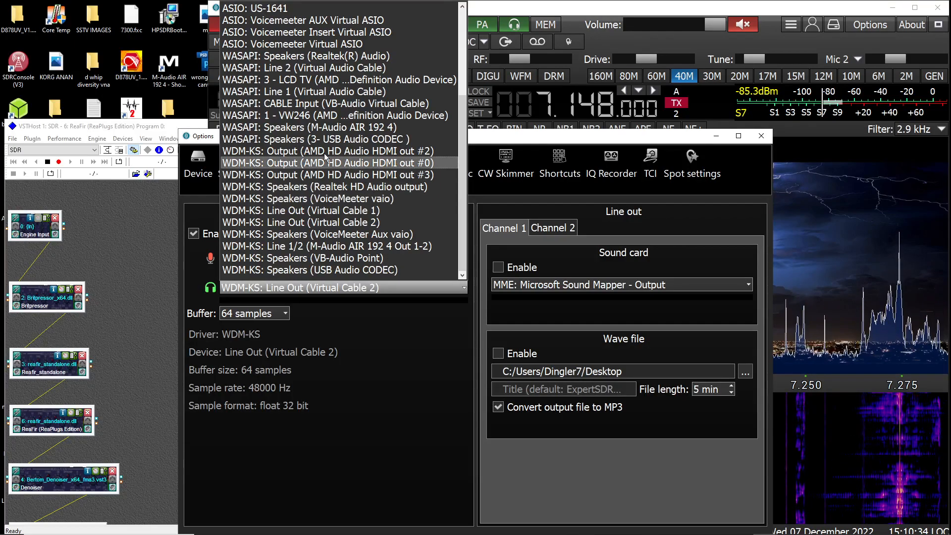
pyautogui.moveTo(338, 79)
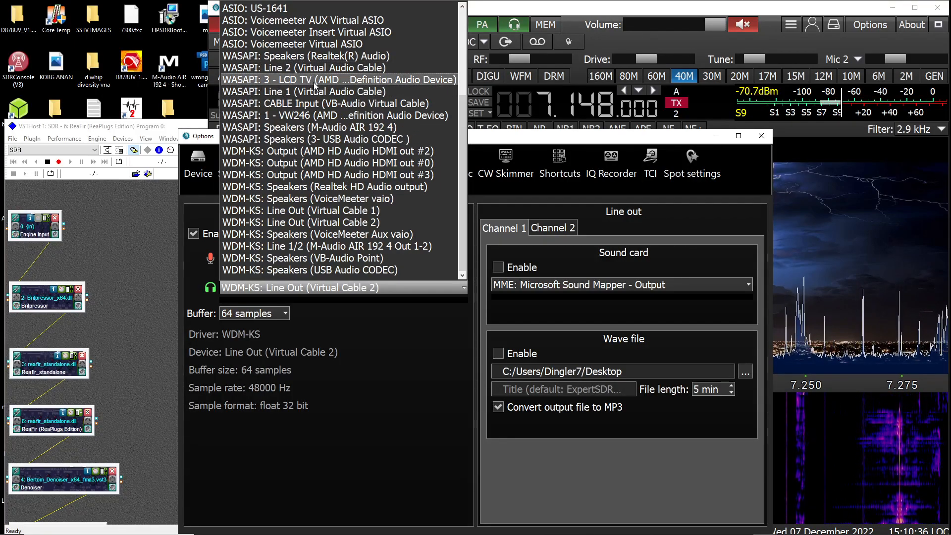
pyautogui.moveTo(309, 127)
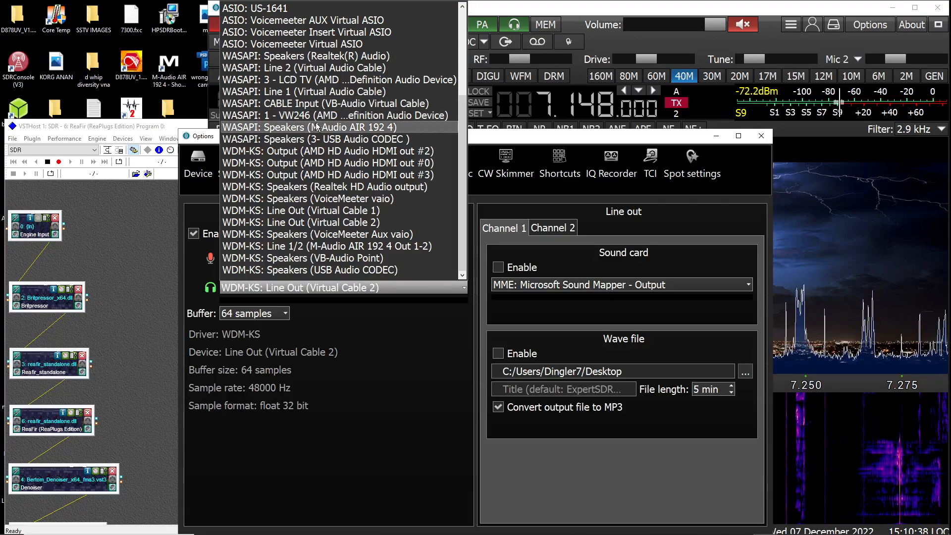
pyautogui.moveTo(314, 138)
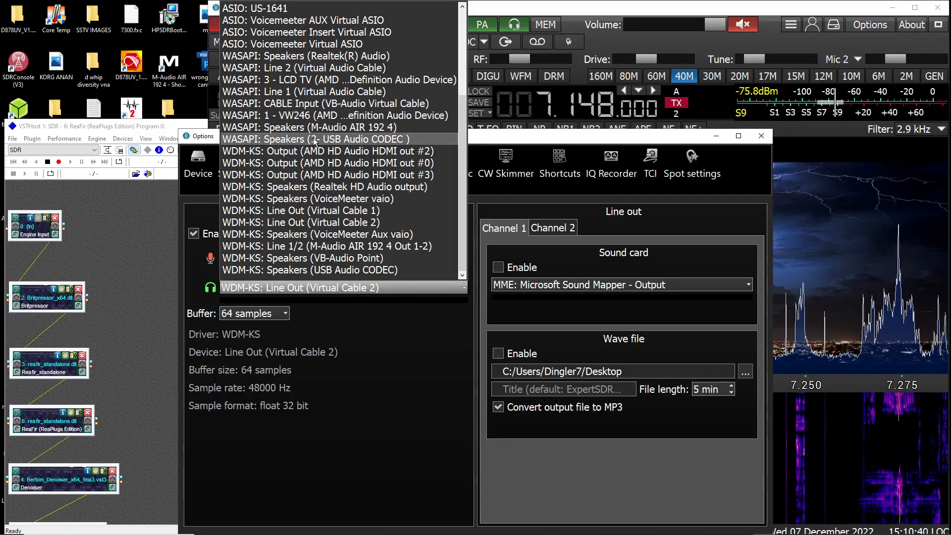
pyautogui.moveTo(326, 103)
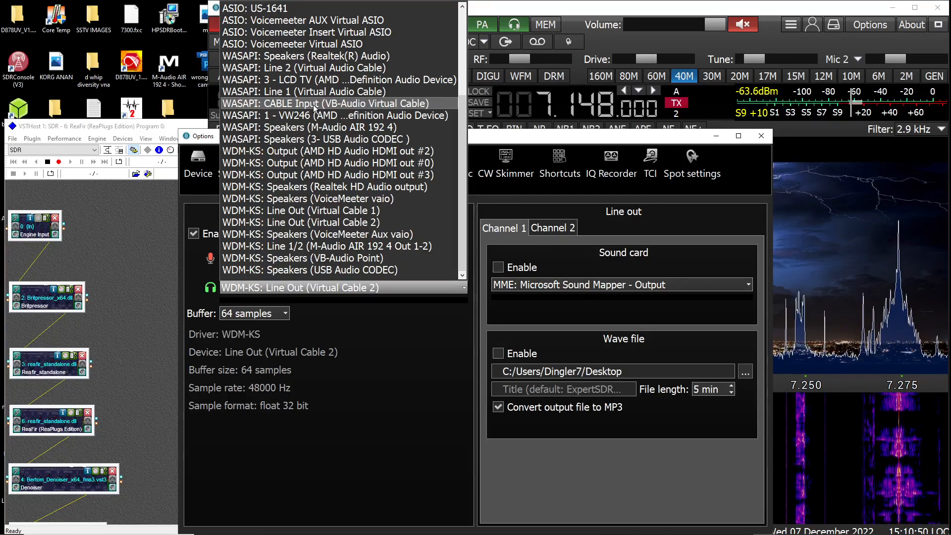
pyautogui.moveTo(343, 111)
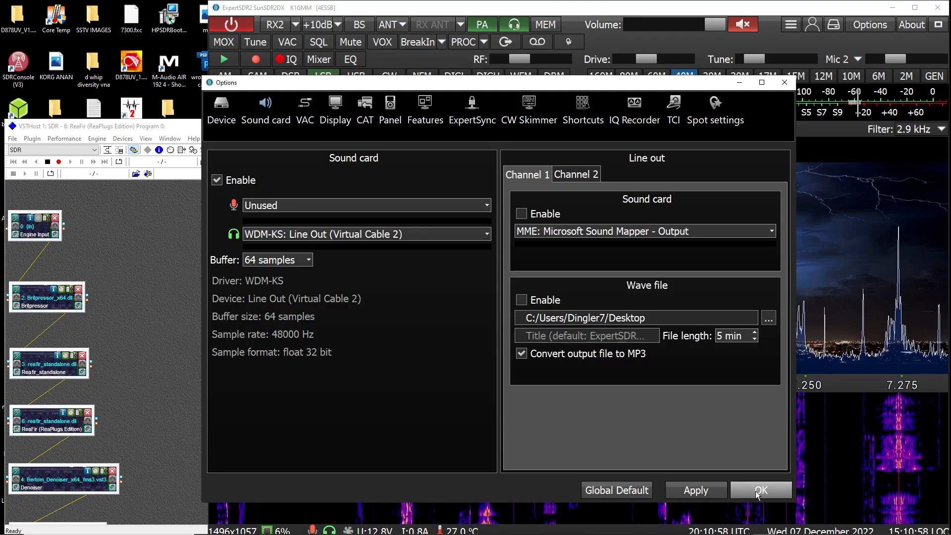
pyautogui.click(761, 490)
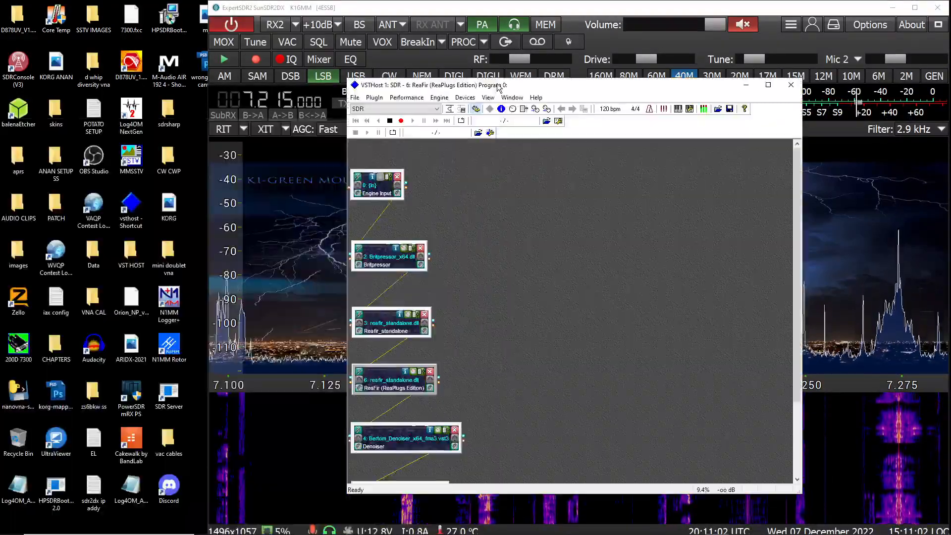
# - Open VSTHost's Devices > Wave settings and expand the Output Port list
pyautogui.click(464, 97)
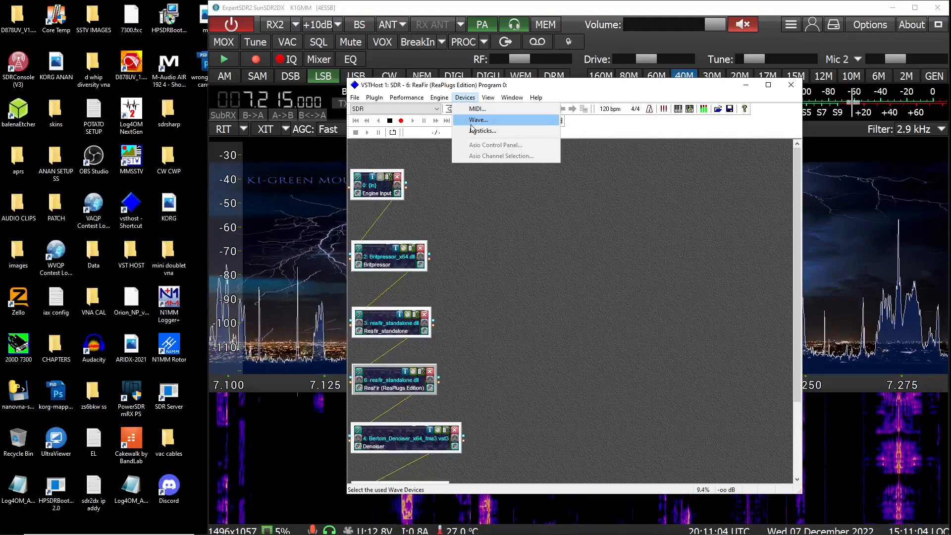
pyautogui.click(478, 119)
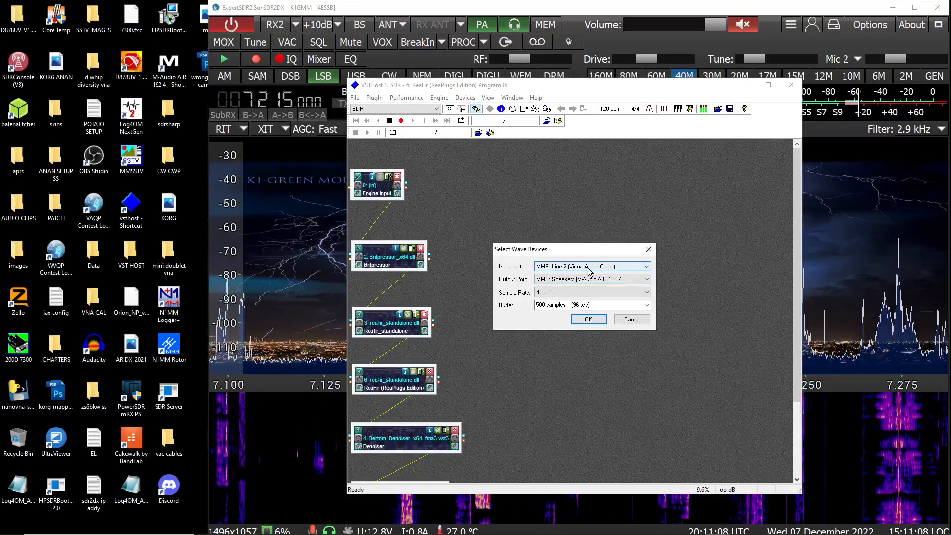
pyautogui.click(646, 267)
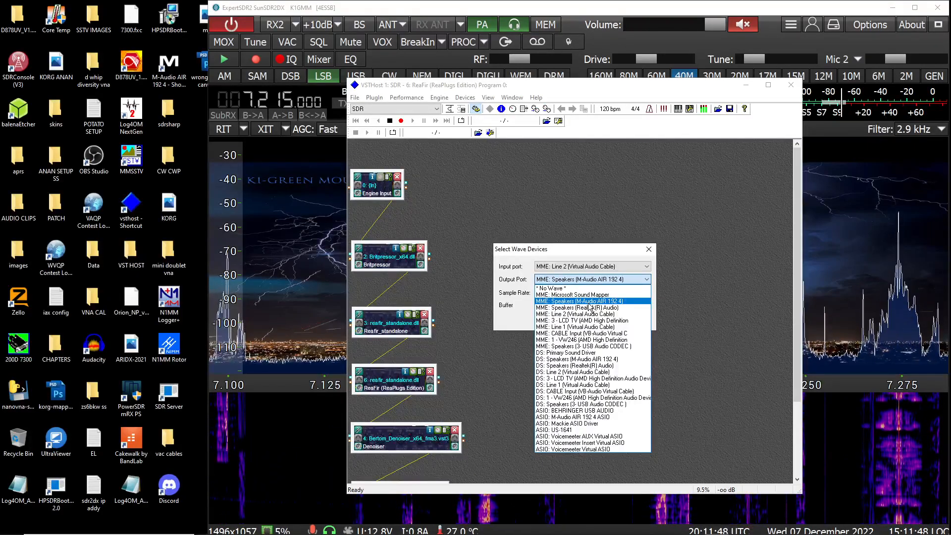
# - Keep MME: Speakers (M-Audio AIR 192 4) as output and confirm the wave devices
pyautogui.click(579, 302)
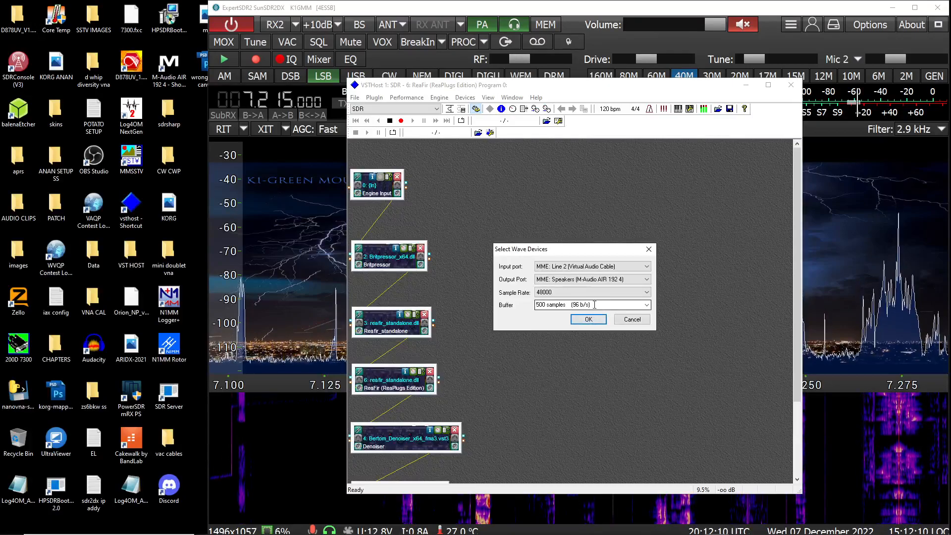
pyautogui.moveTo(603, 353)
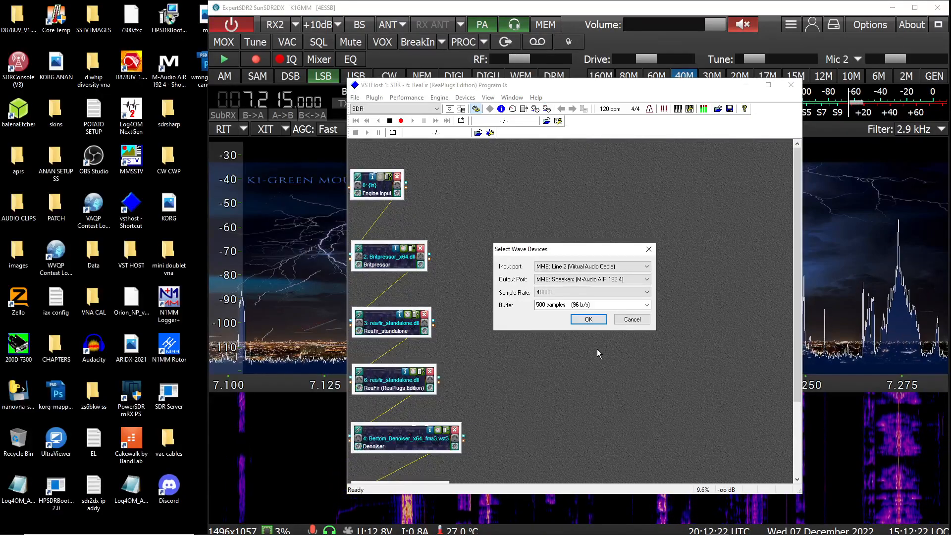
pyautogui.moveTo(587, 340)
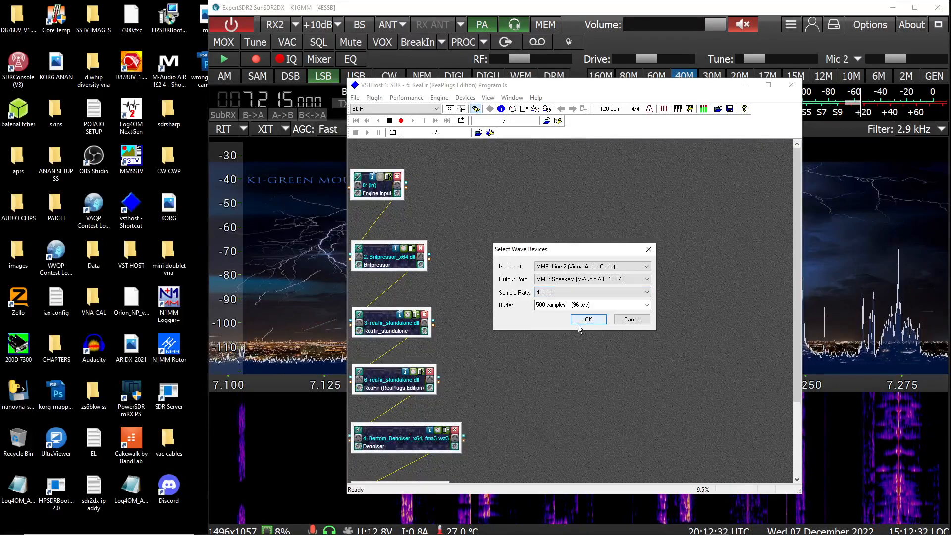
pyautogui.click(589, 319)
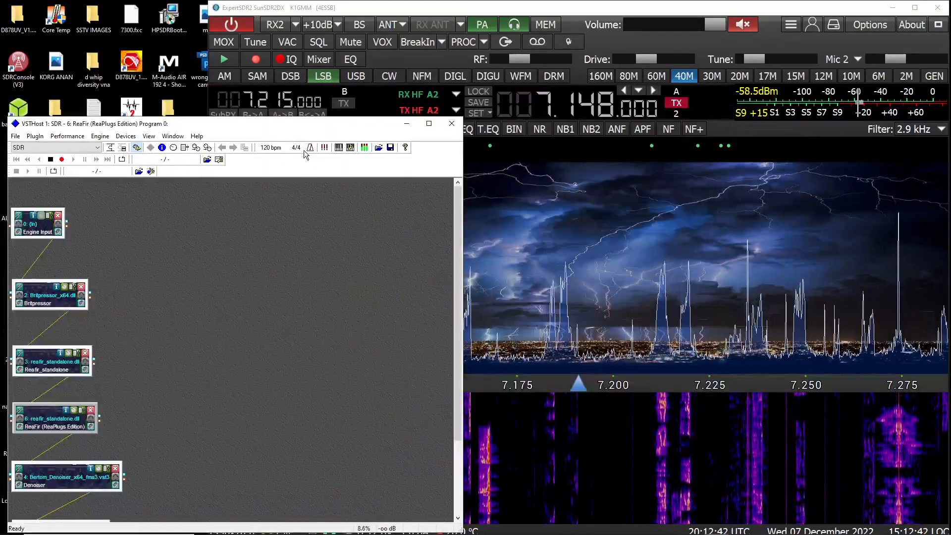
pyautogui.moveTo(322, 195)
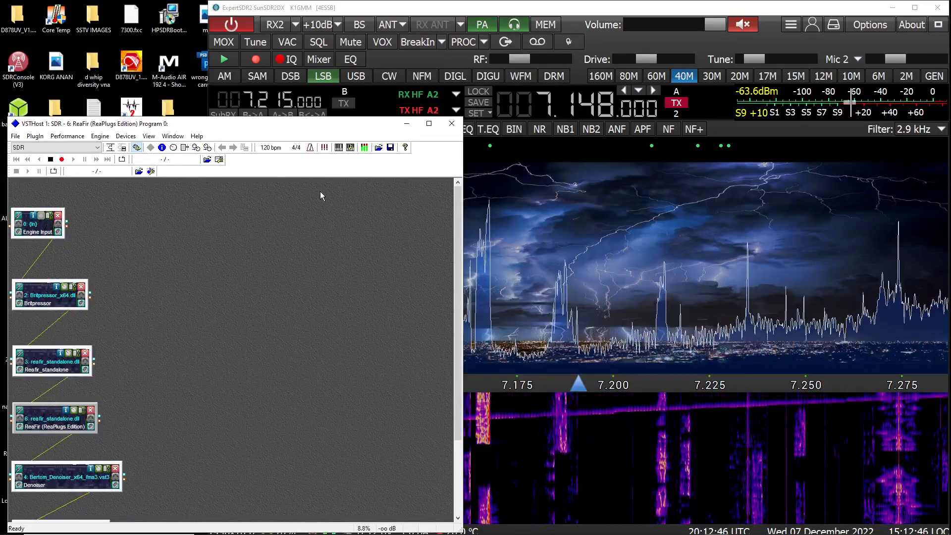
pyautogui.moveTo(531, 230)
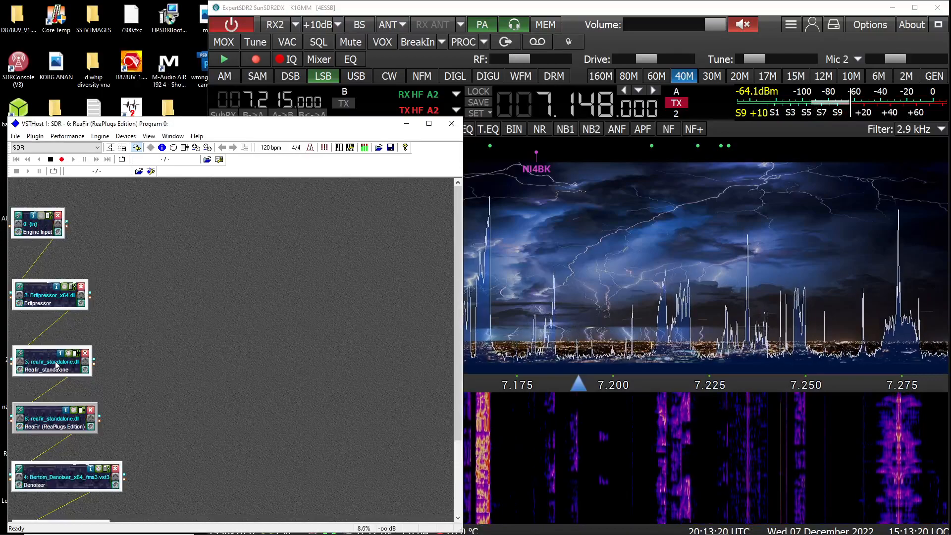
pyautogui.moveTo(49, 239)
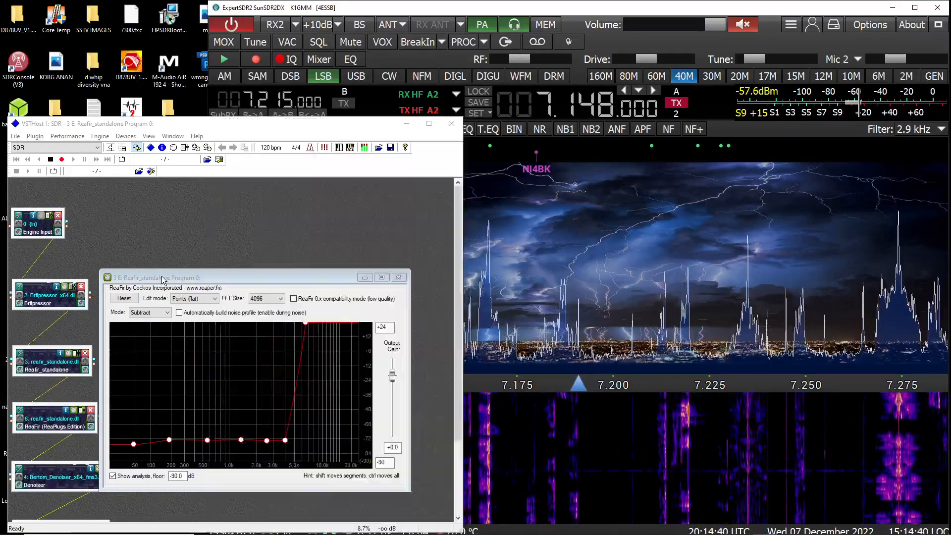
# - Bring the ReaFir editor with its Subtract-mode noise curve into focus
pyautogui.click(182, 278)
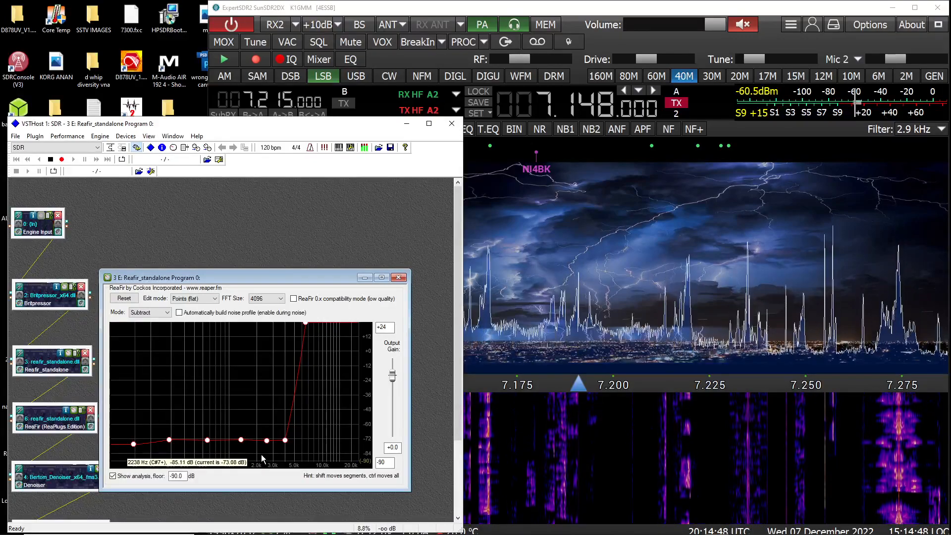
pyautogui.moveTo(224, 400)
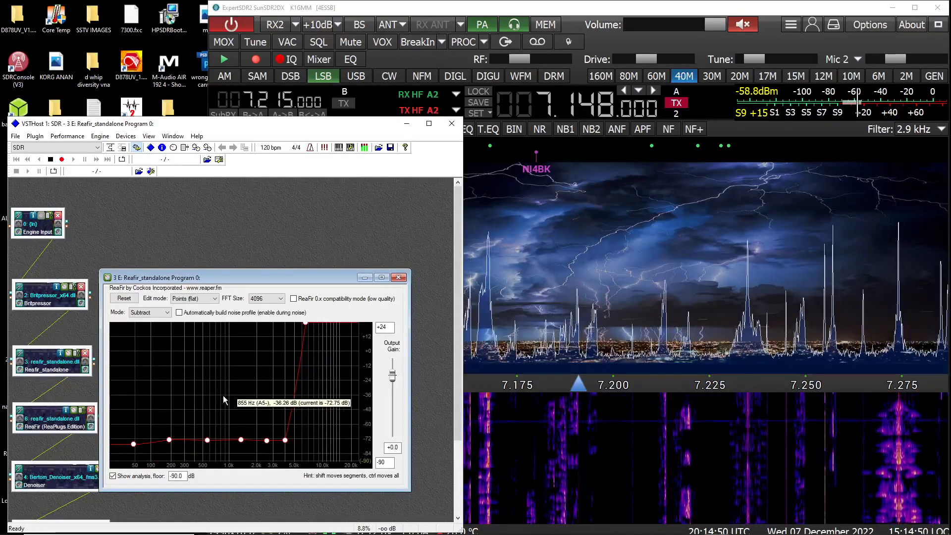
pyautogui.click(524, 58)
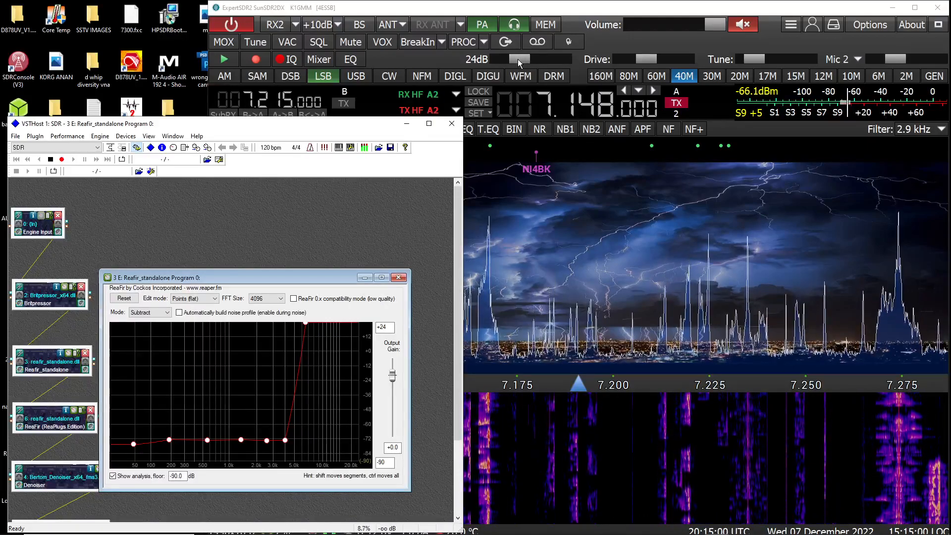
# - Adjust the RF gain to around 25 dB and toggle the radio's audio mute
pyautogui.click(743, 24)
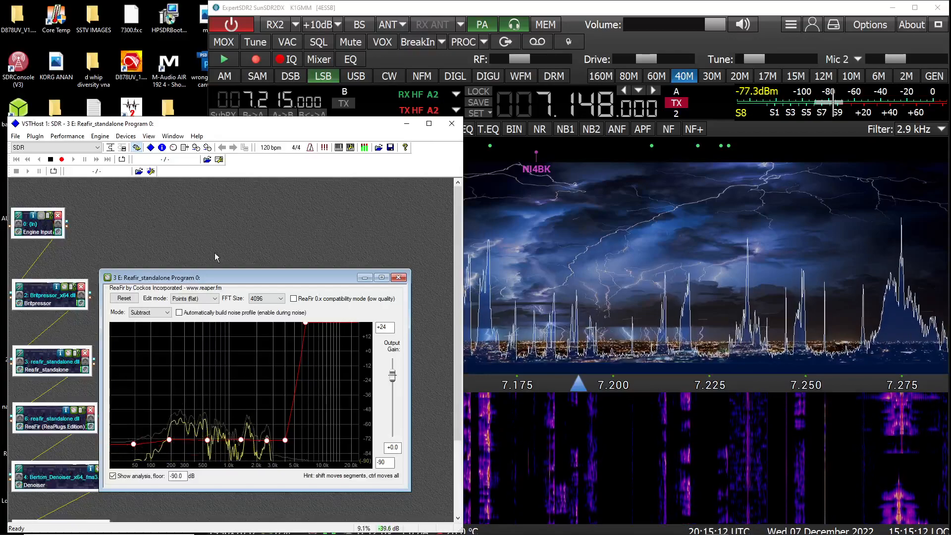
pyautogui.click(518, 64)
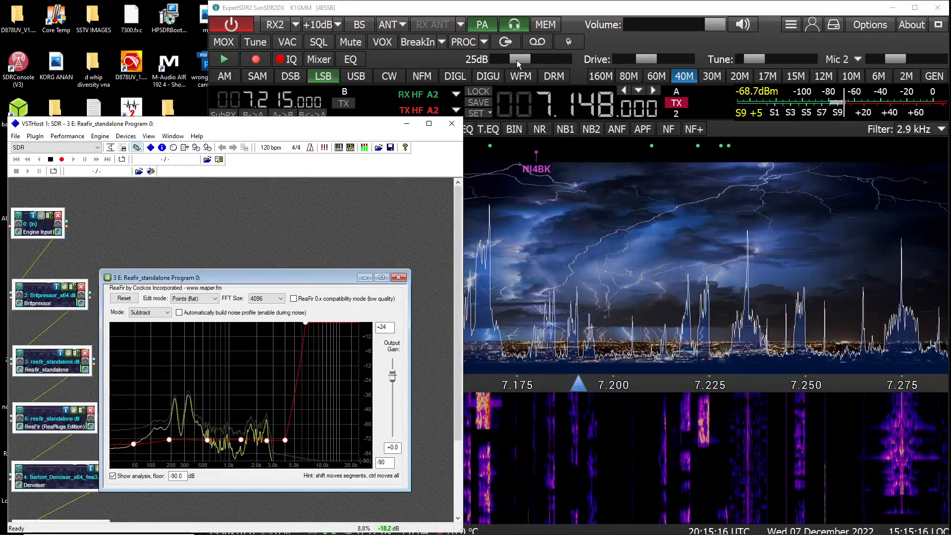
pyautogui.click(536, 41)
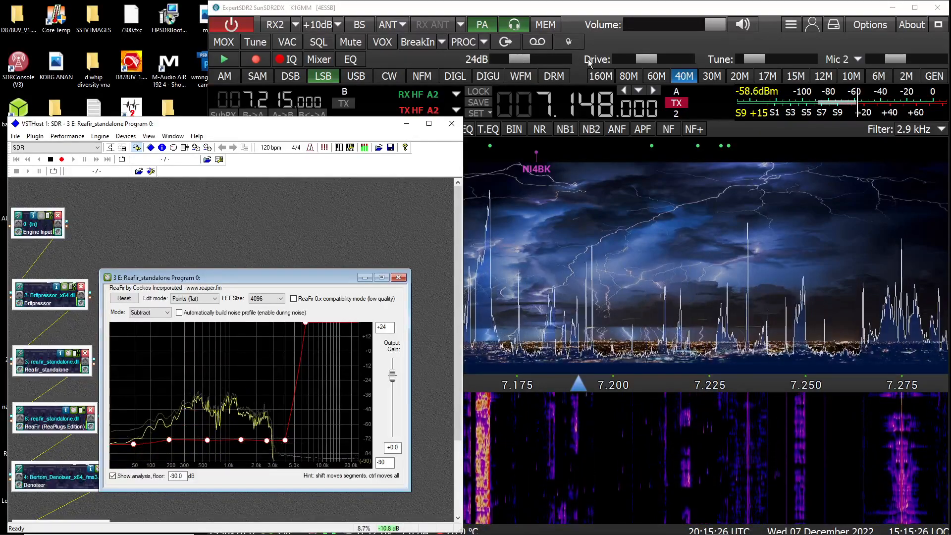
pyautogui.click(742, 24)
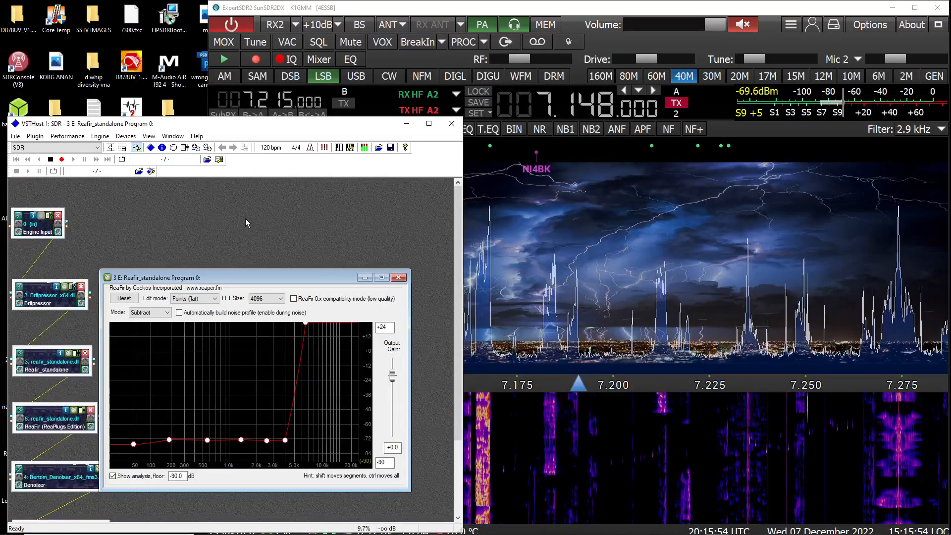
pyautogui.moveTo(290, 344)
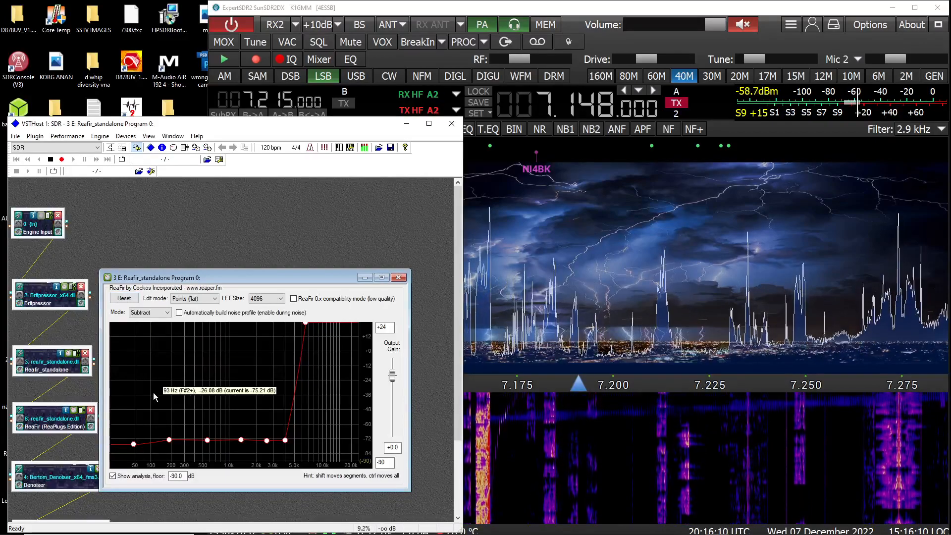
pyautogui.moveTo(190, 425)
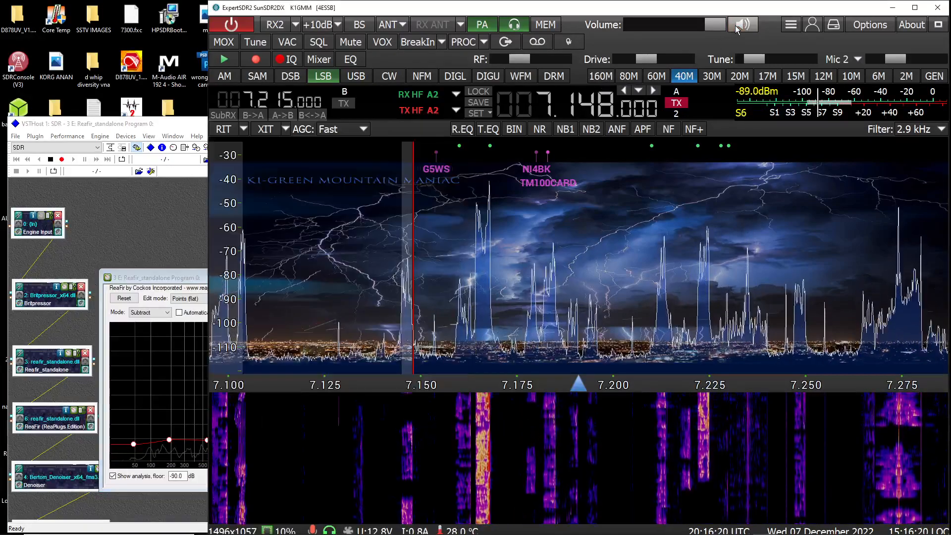
# - Tune the receiver to the signal at 7.126.500 MHz and unmute the audio
pyautogui.click(742, 24)
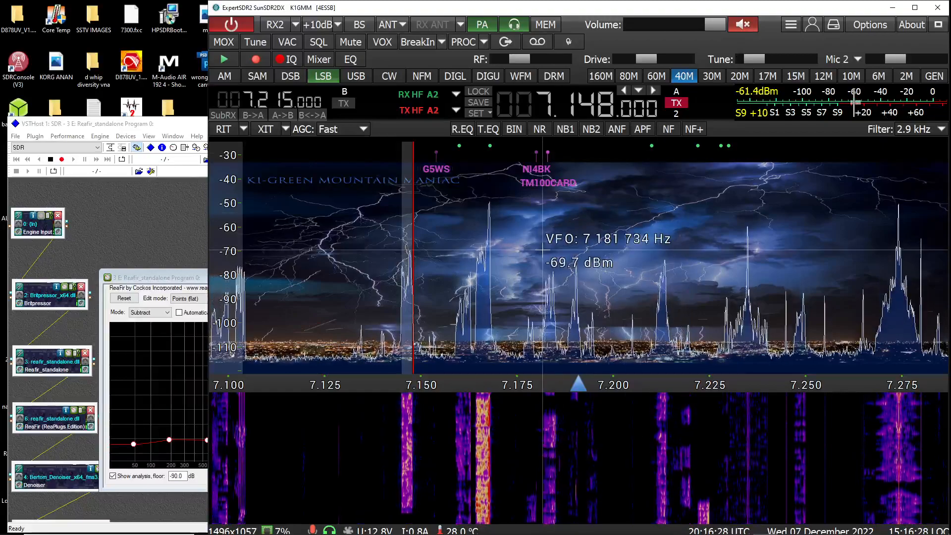
pyautogui.moveTo(326, 258)
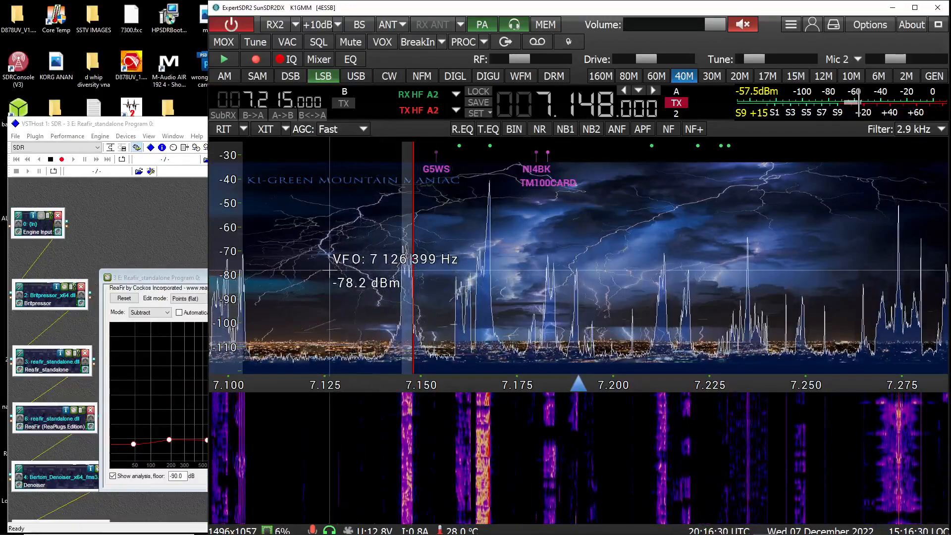
pyautogui.click(330, 273)
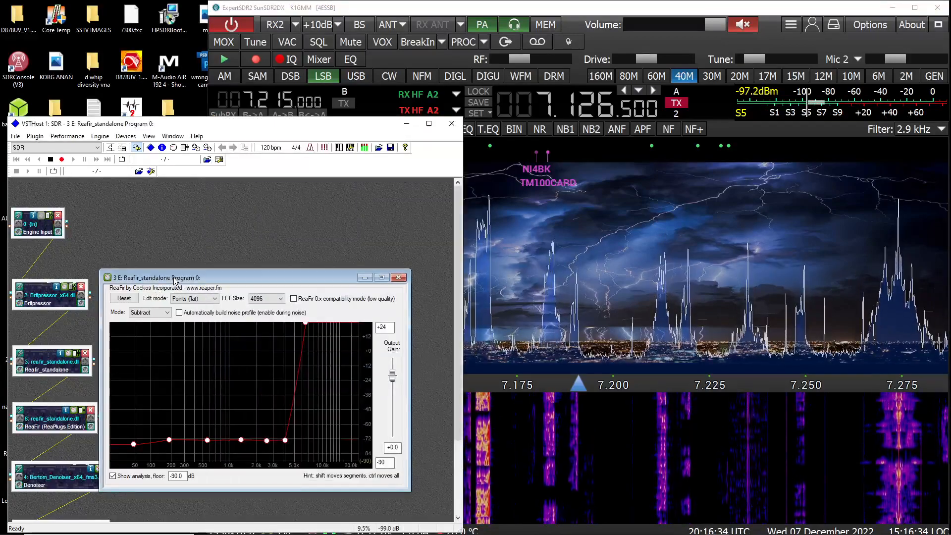
pyautogui.click(742, 24)
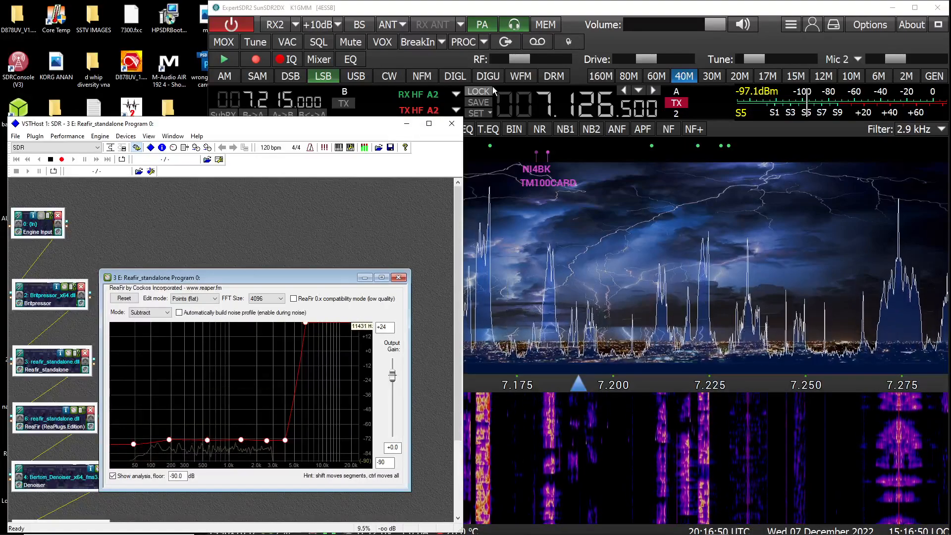
# - Bring ExpertSDR2 forward and click a panadapter signal to retune the VFO
pyautogui.click(524, 59)
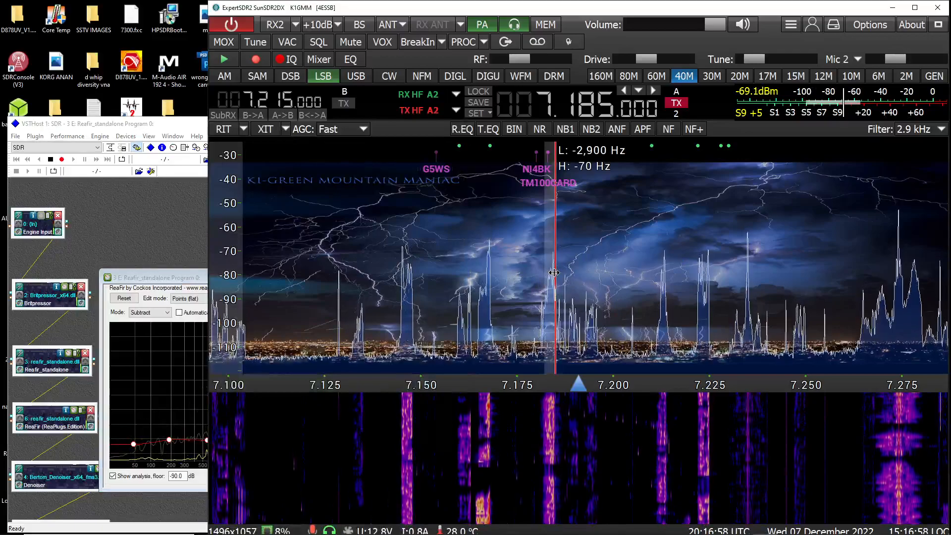
pyautogui.click(488, 279)
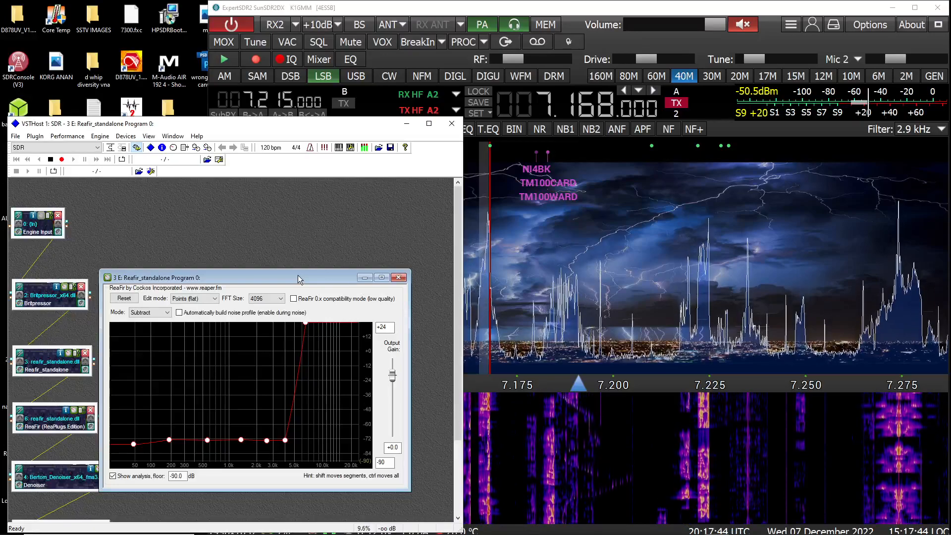
pyautogui.moveTo(722, 269)
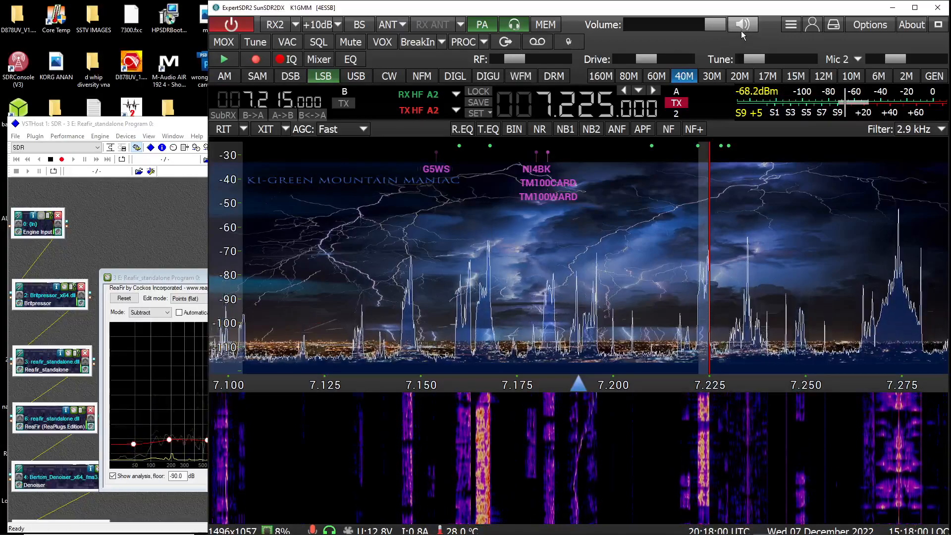
# - Mute the radio, close the standalone ReaFir editor, and open the ReaPlugs Edition ReaFir editor
pyautogui.click(743, 24)
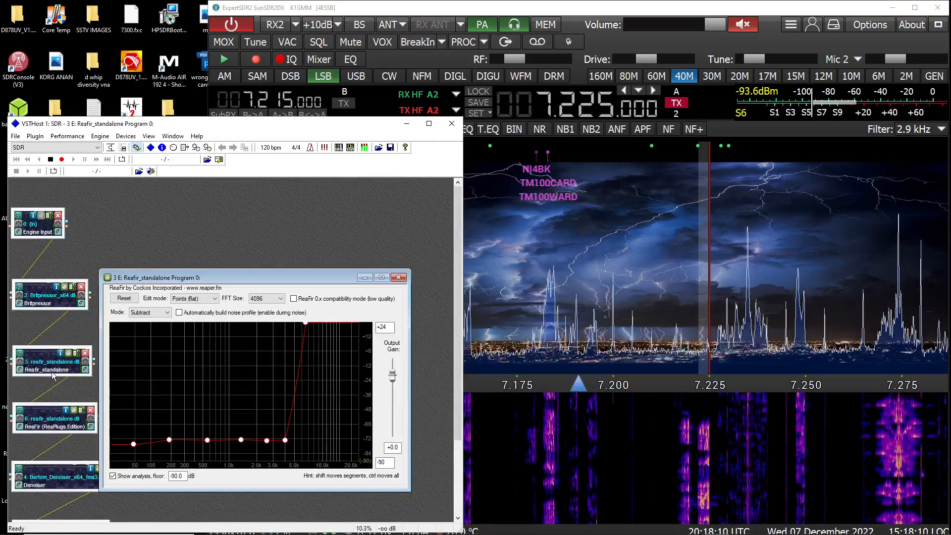
pyautogui.click(399, 278)
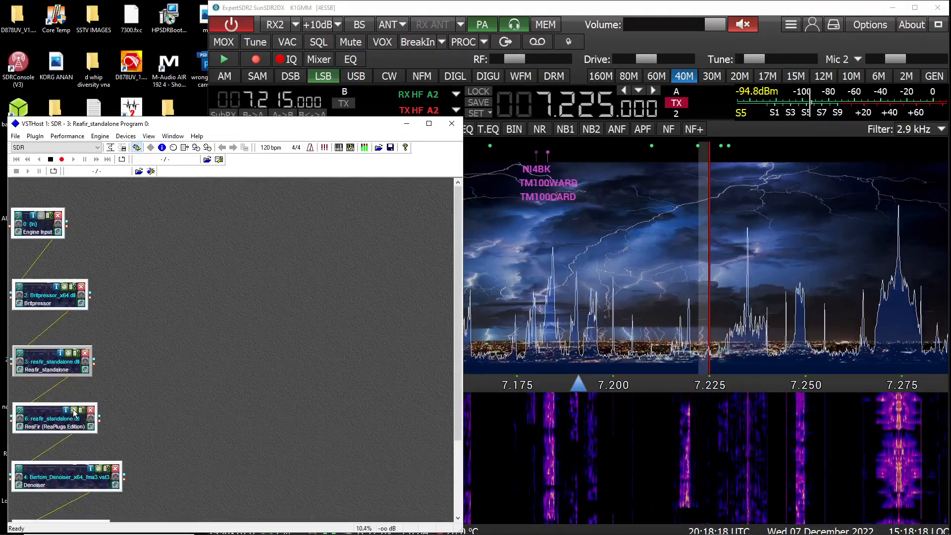
pyautogui.doubleClick(51, 419)
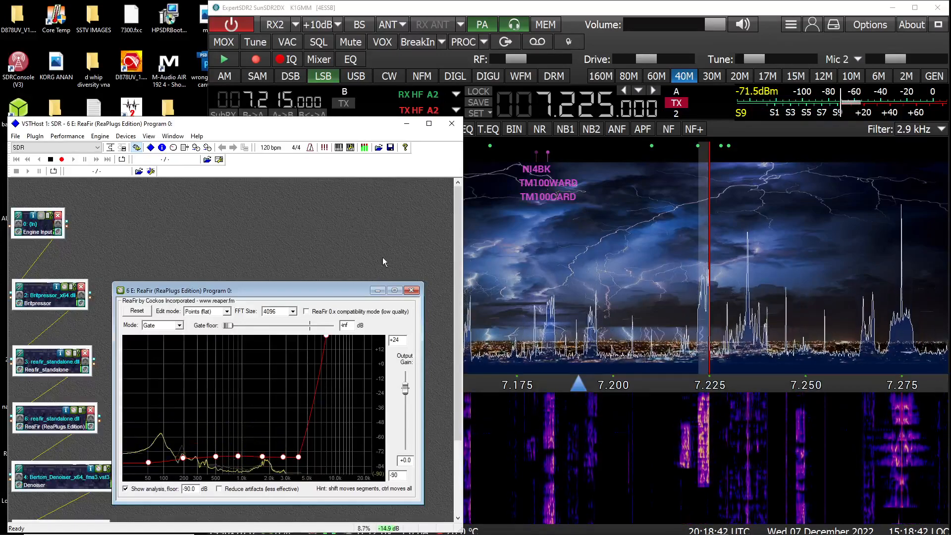
# - Drop the ExpertSDR2 RF gain slider to 16 dB
pyautogui.click(517, 59)
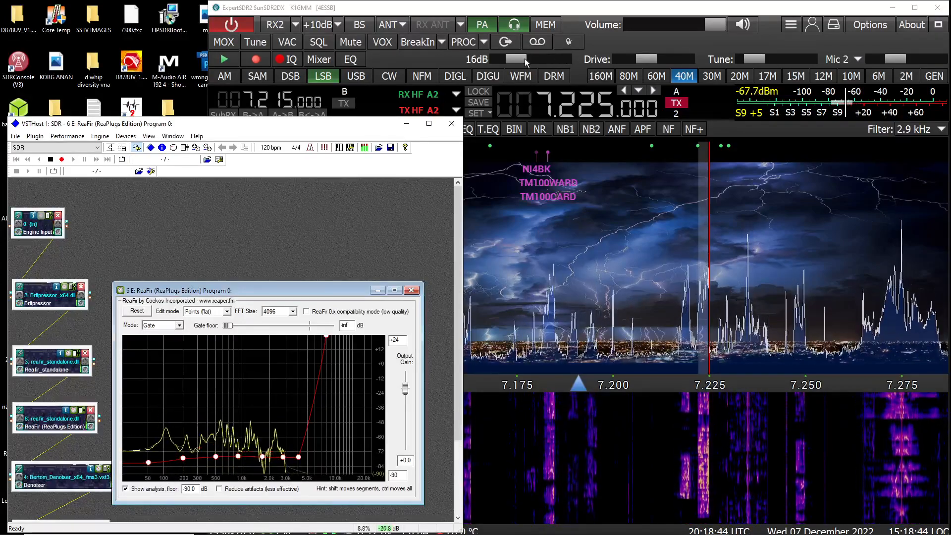